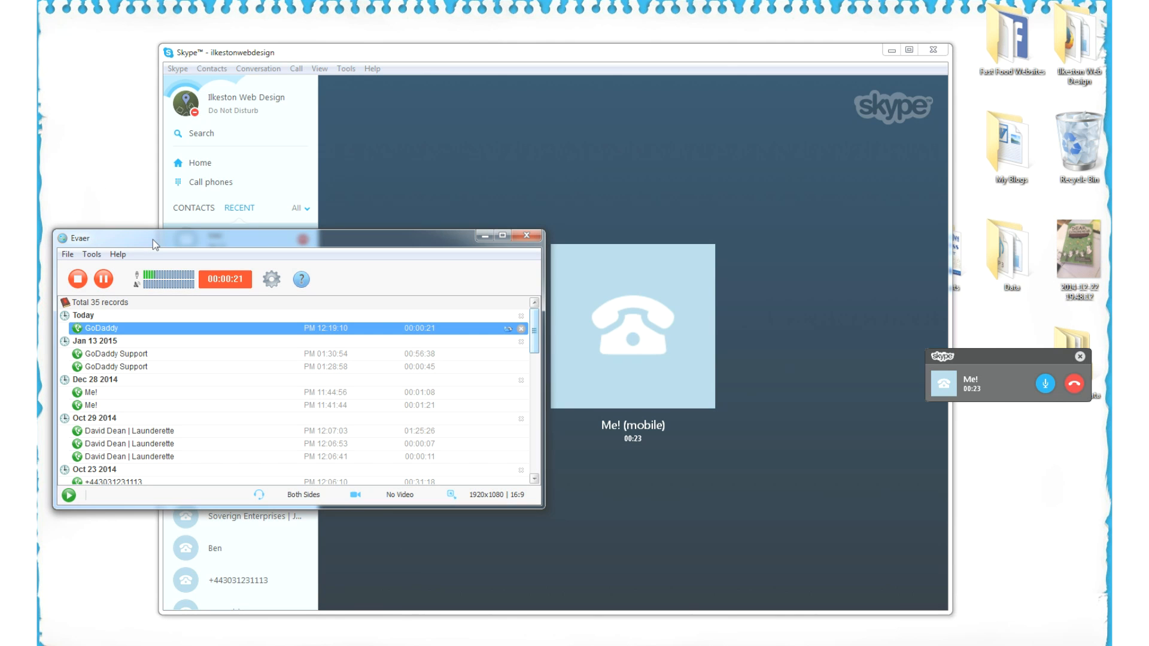
Open the evaer.com result from the Google search to reach the Evaer home page
click(1074, 383)
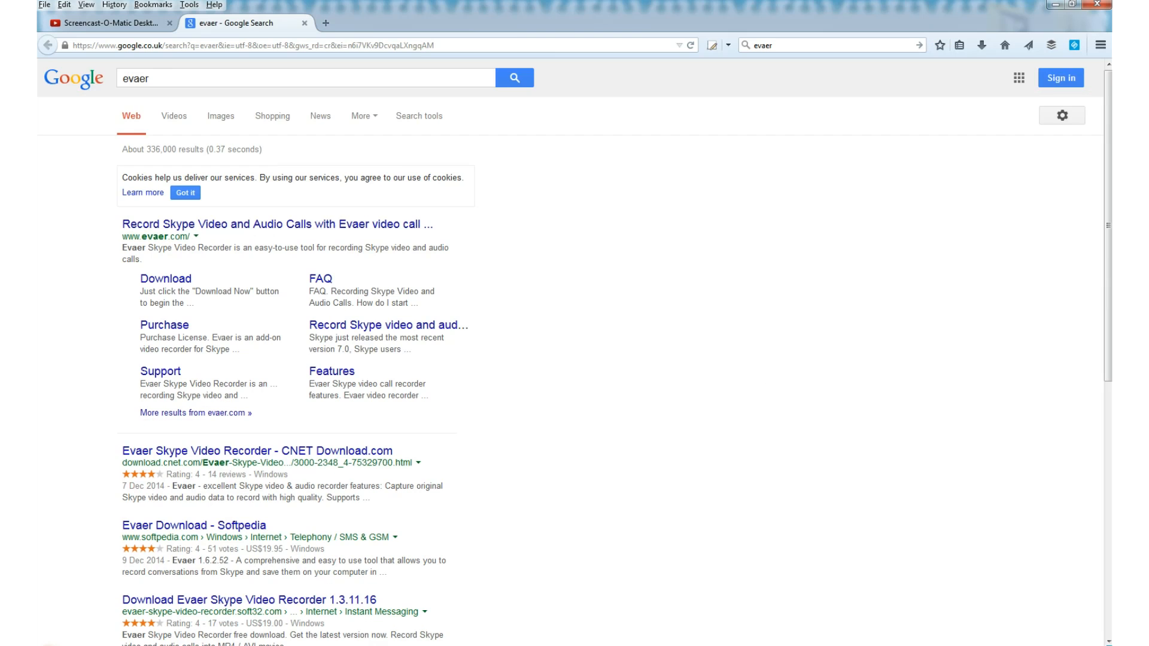
click(276, 225)
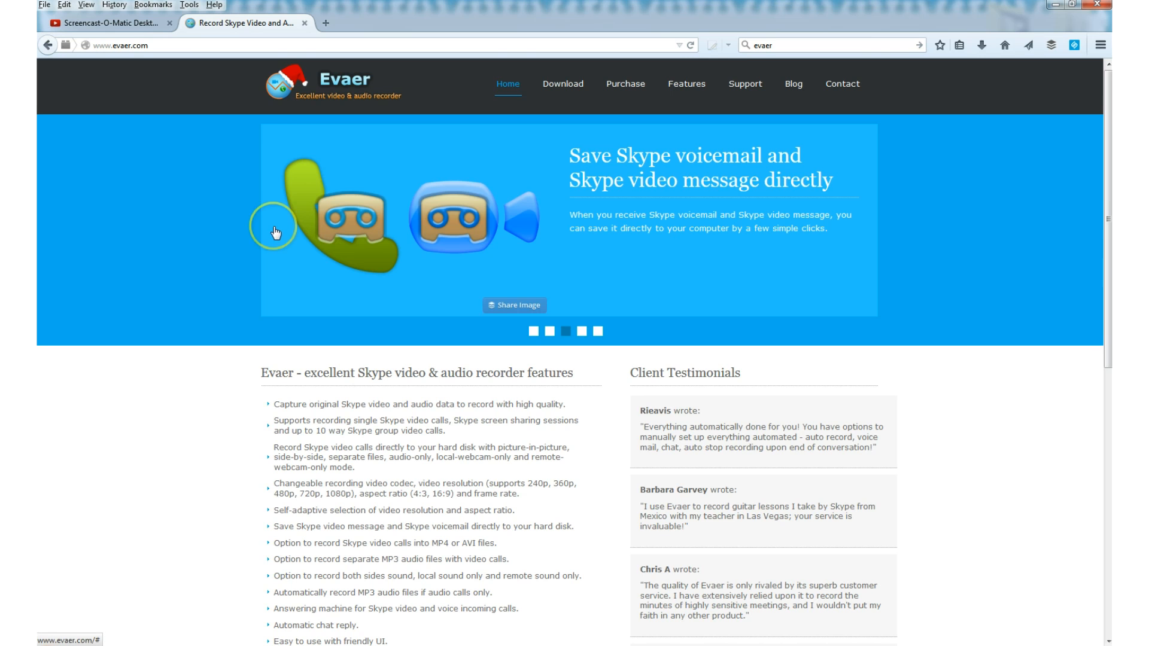
mouse_move(271, 218)
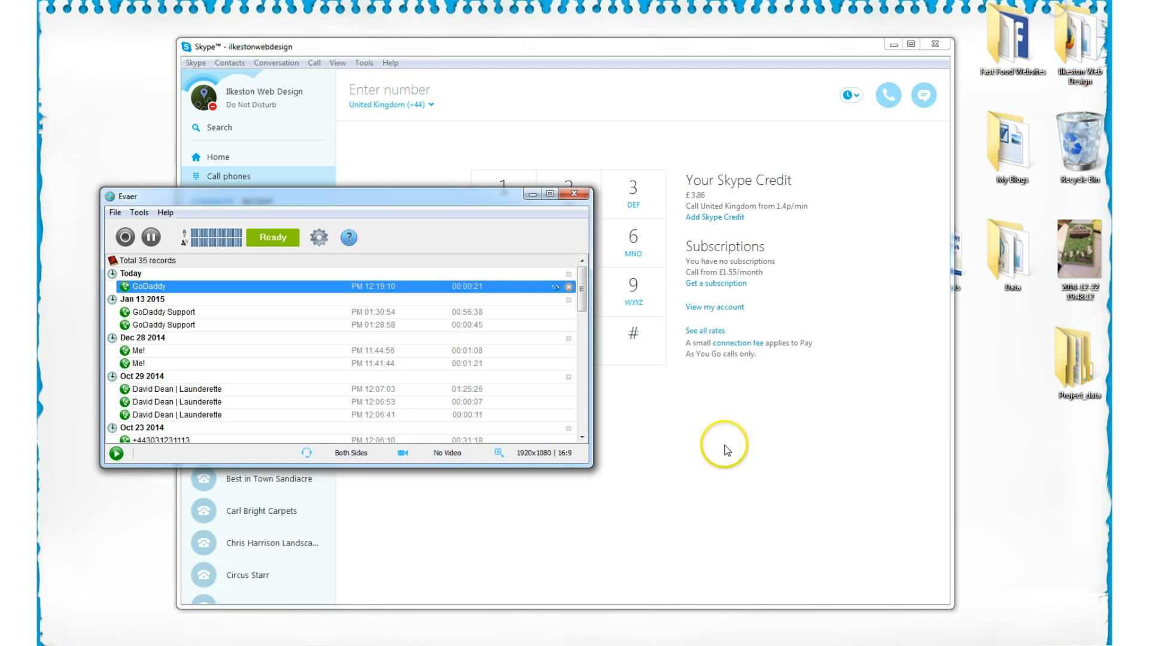
mouse_move(725, 448)
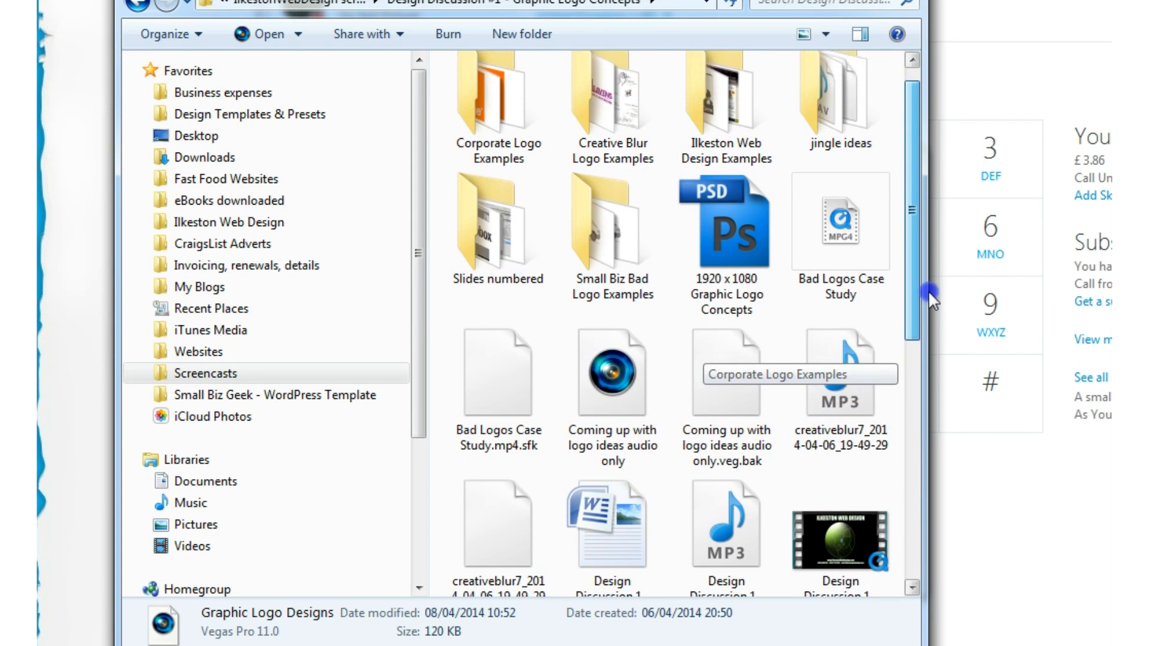
Scroll the design discussion folder down toward the Graphic Logo Designs .veg file
scroll(down, 3)
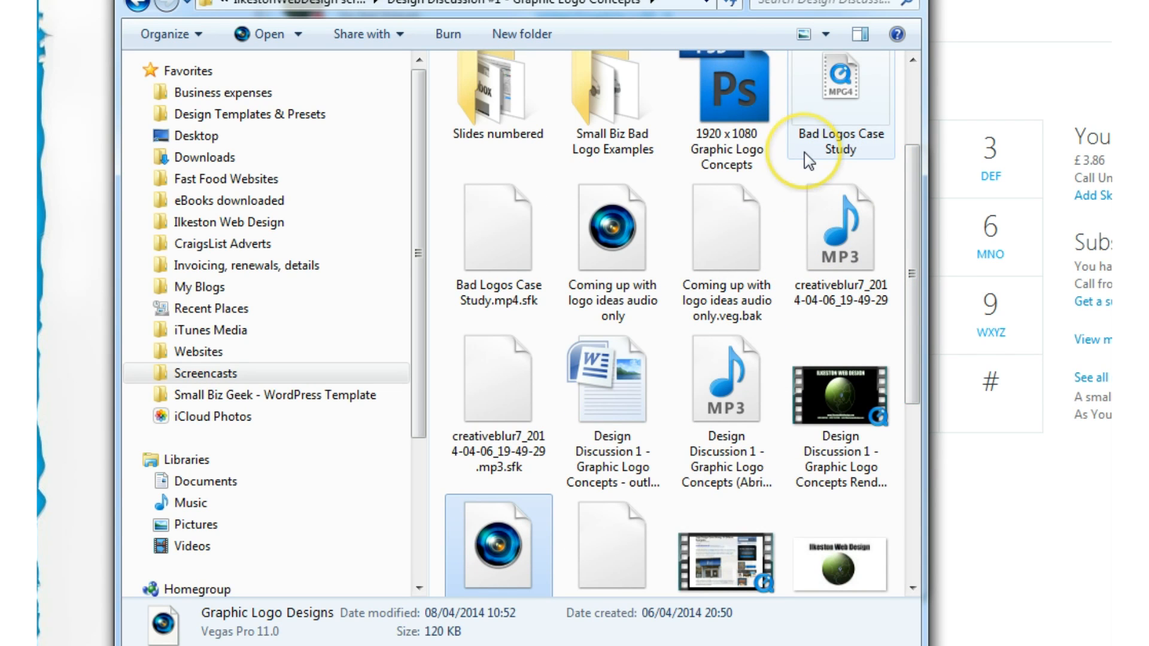
mouse_move(811, 161)
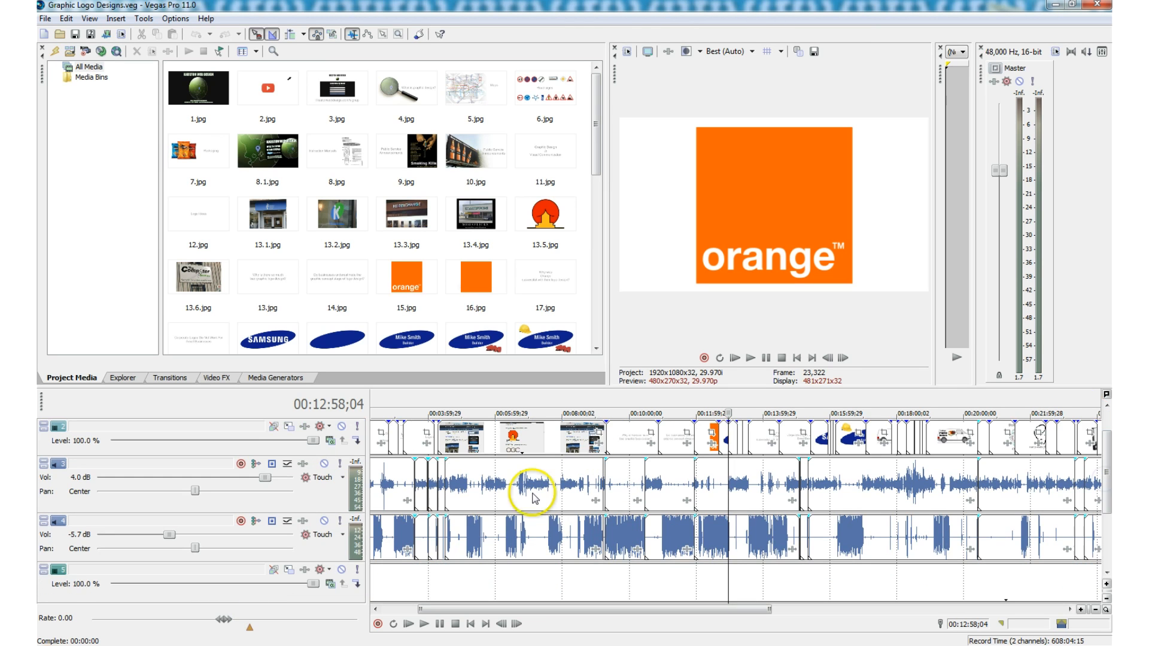
mouse_move(534, 491)
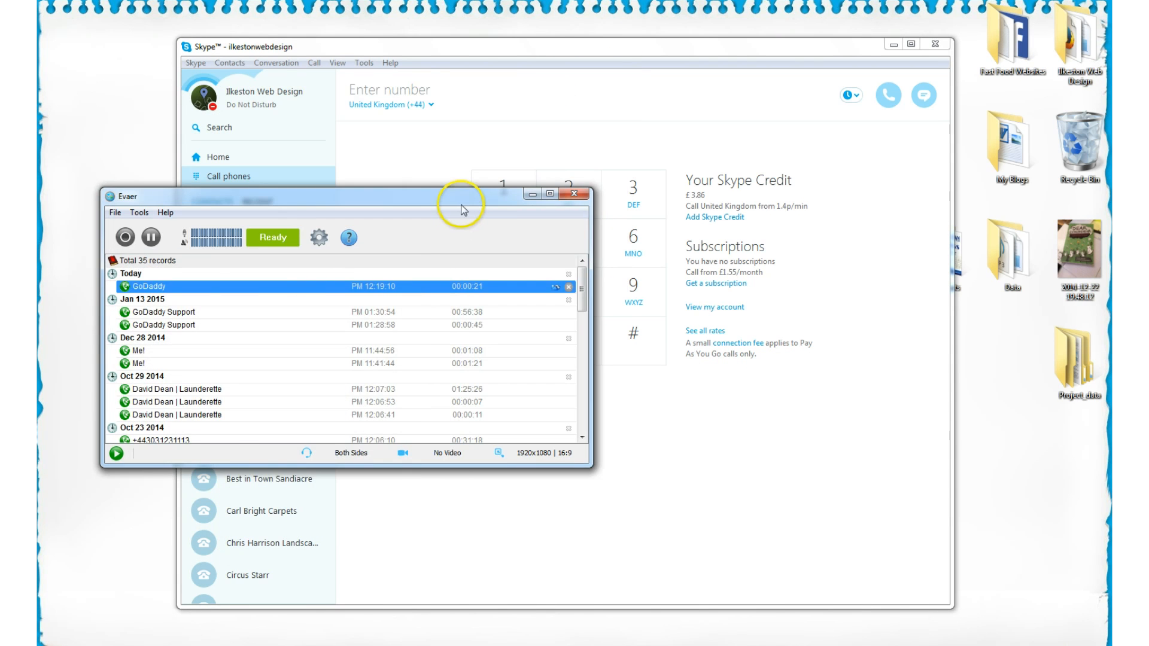
View Evaer's Recording settings (both sides recorded) and Advanced settings (record sound in stereo)
drag(461, 196, 683, 322)
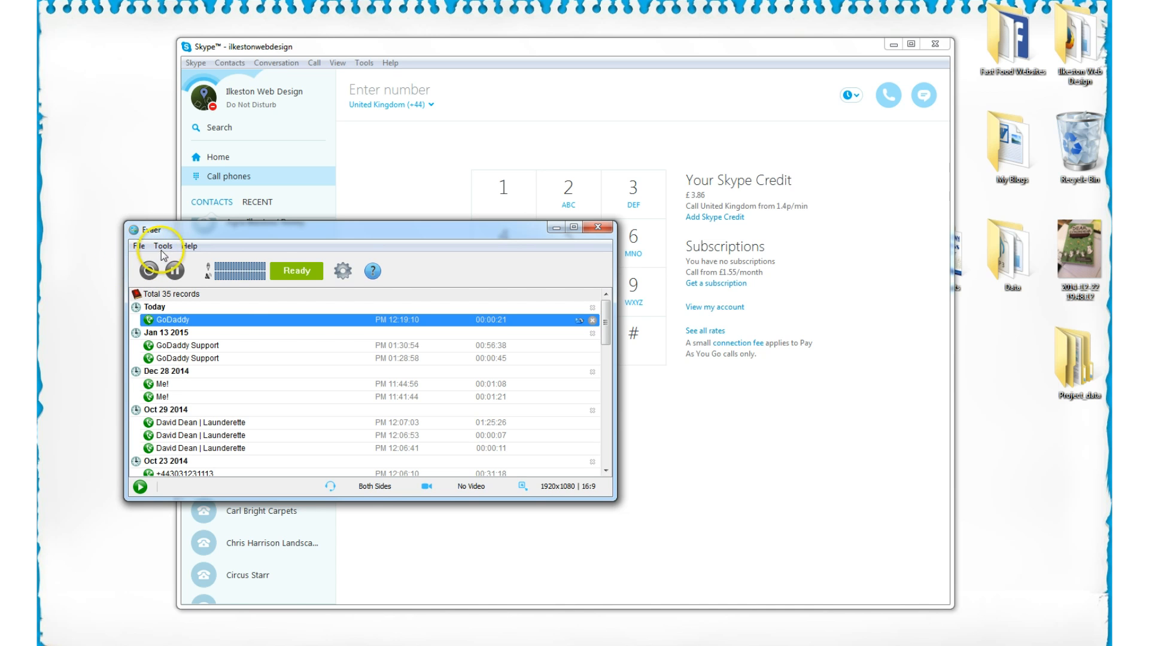
click(163, 246)
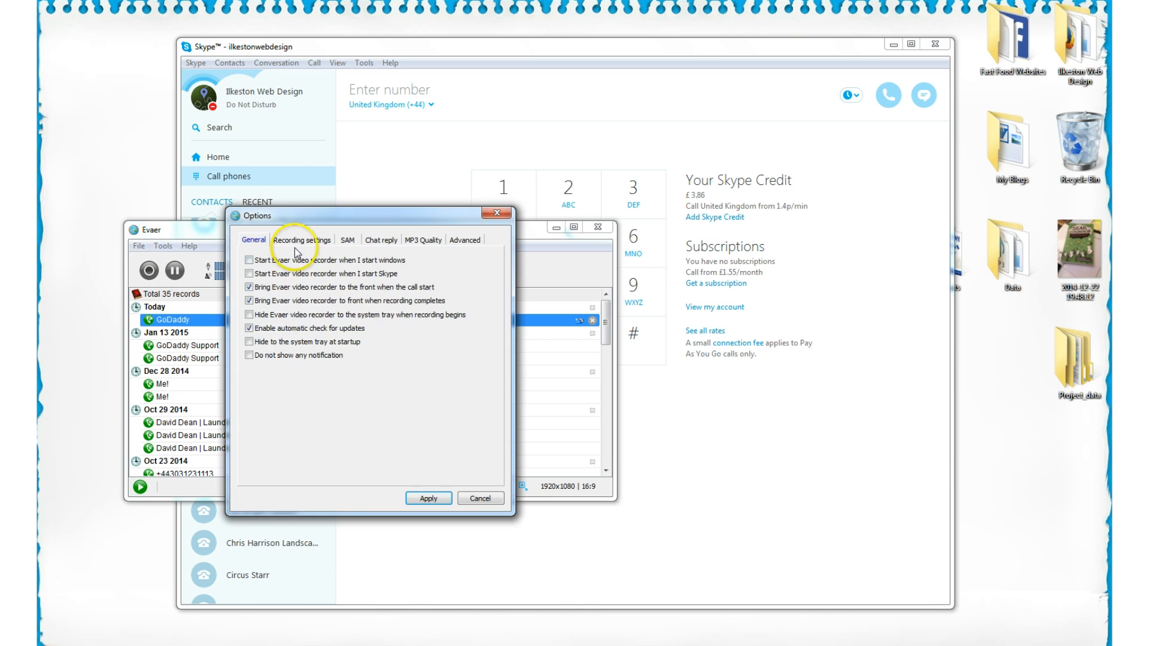
click(301, 239)
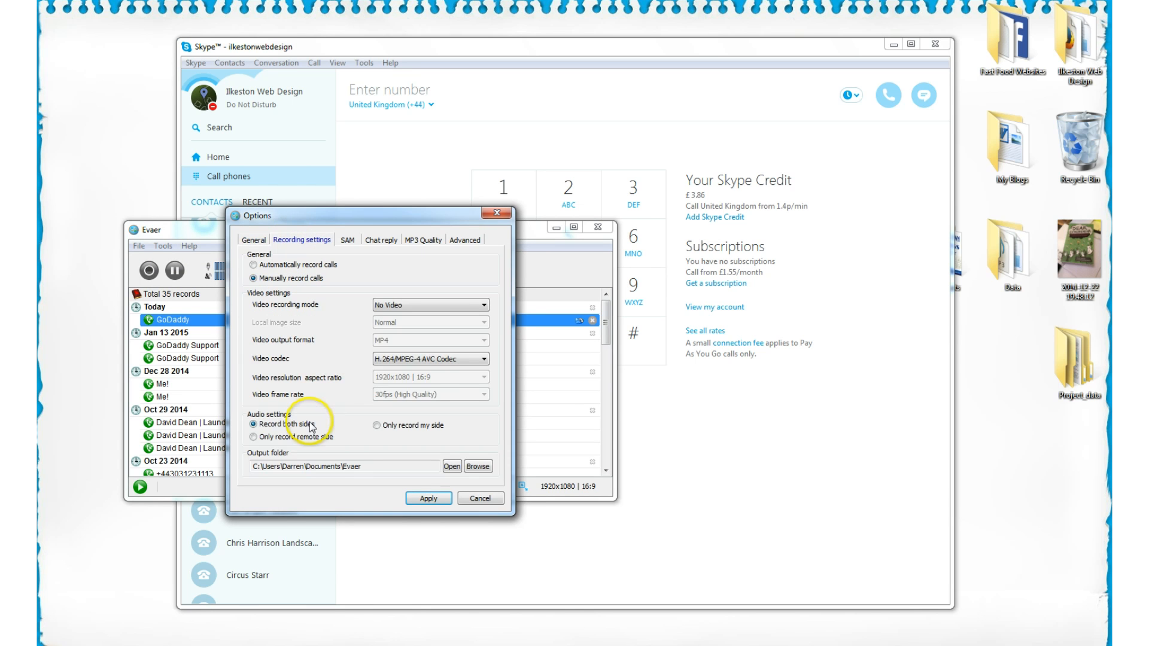
mouse_move(258, 424)
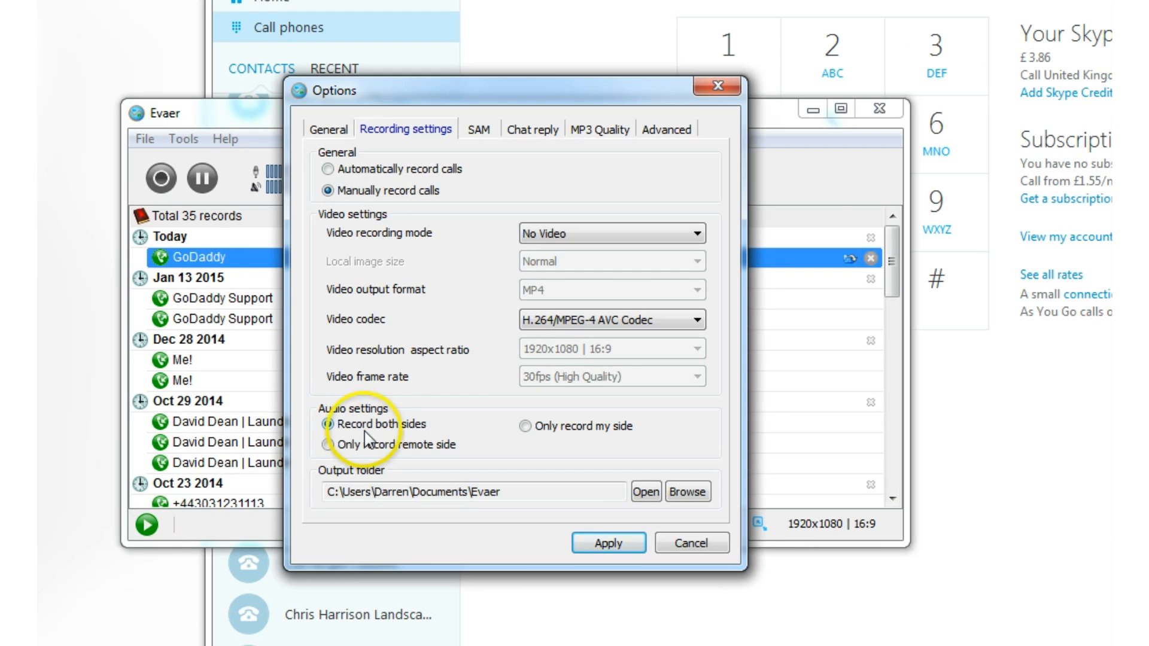
mouse_move(672, 144)
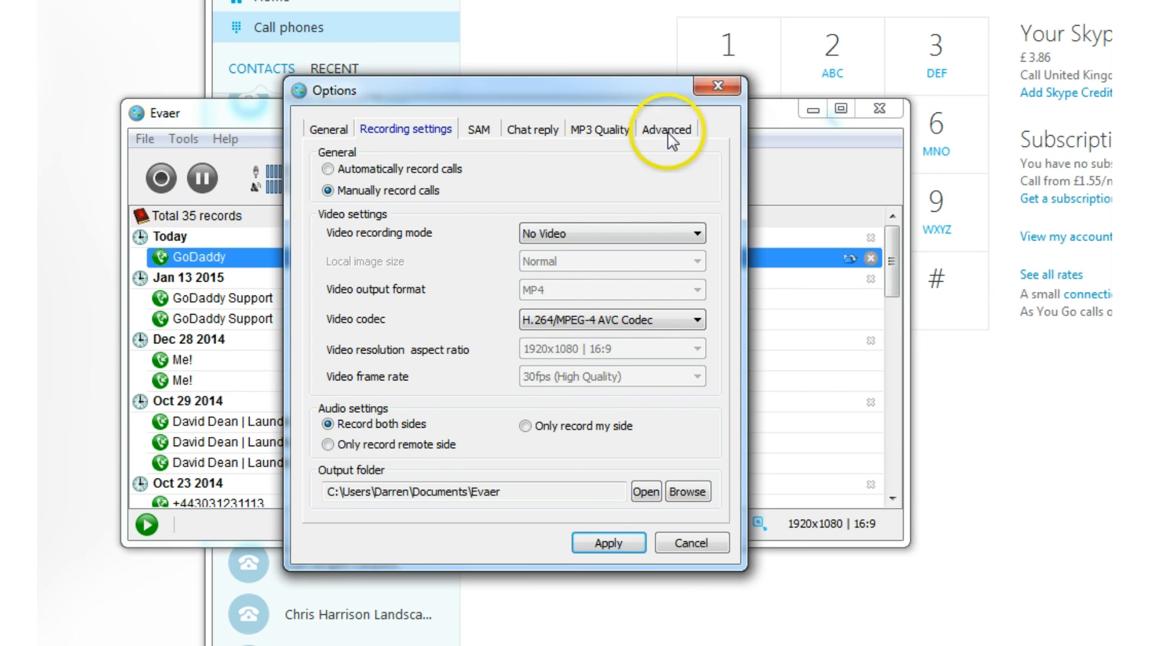
click(668, 129)
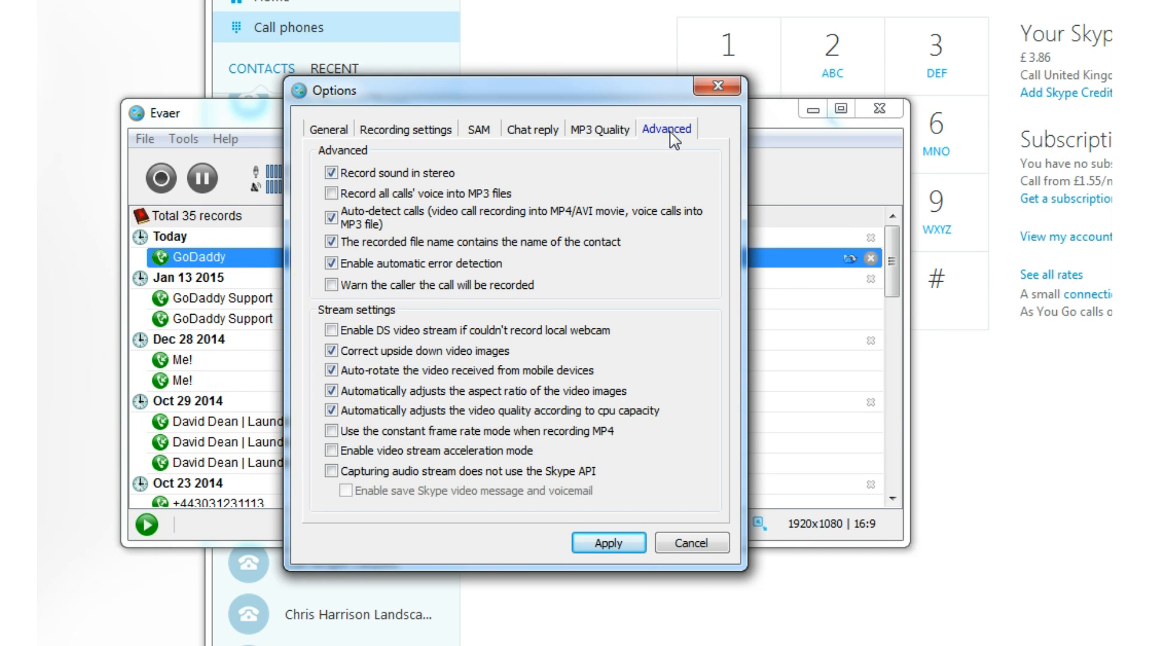
mouse_move(372, 180)
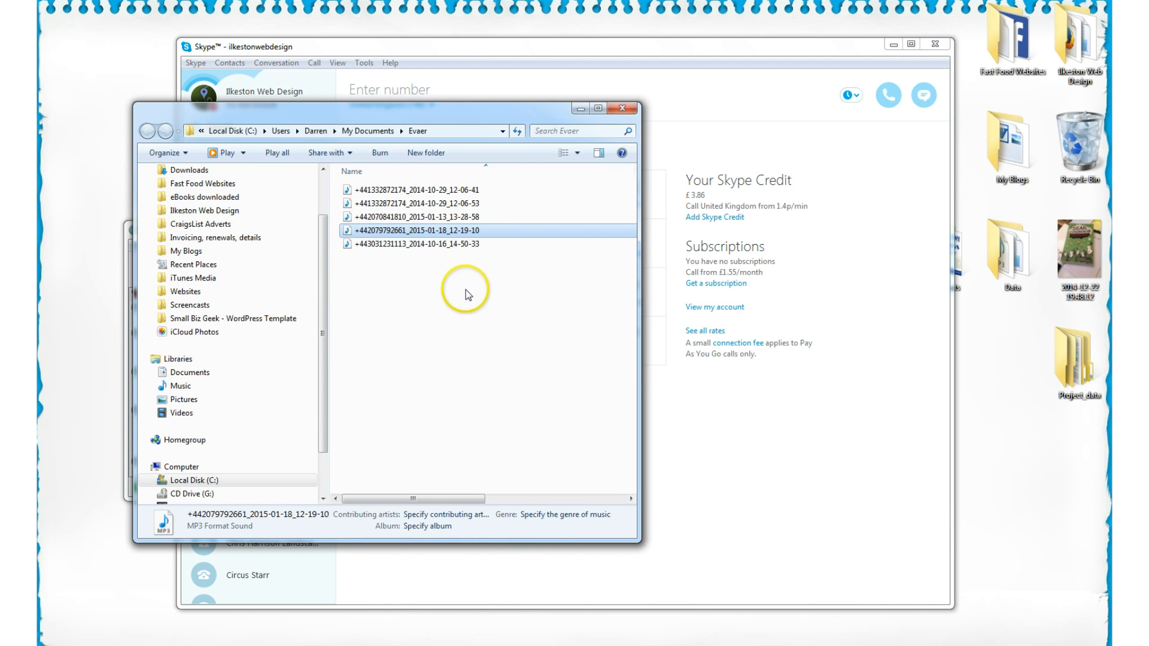
mouse_move(476, 297)
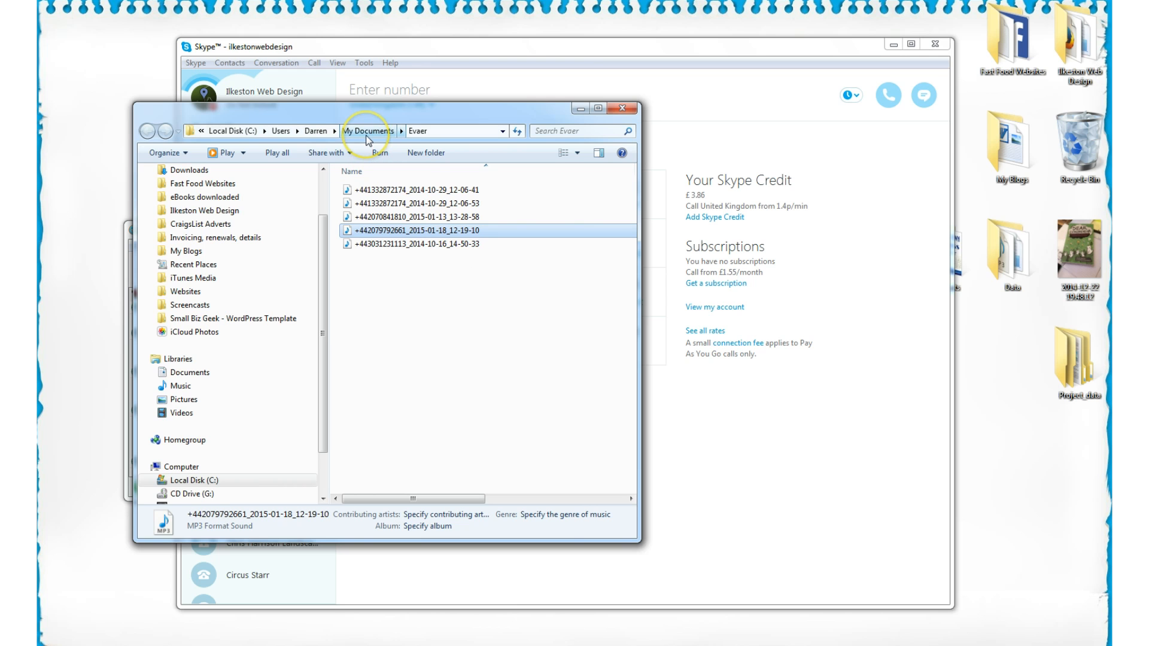
mouse_move(419, 198)
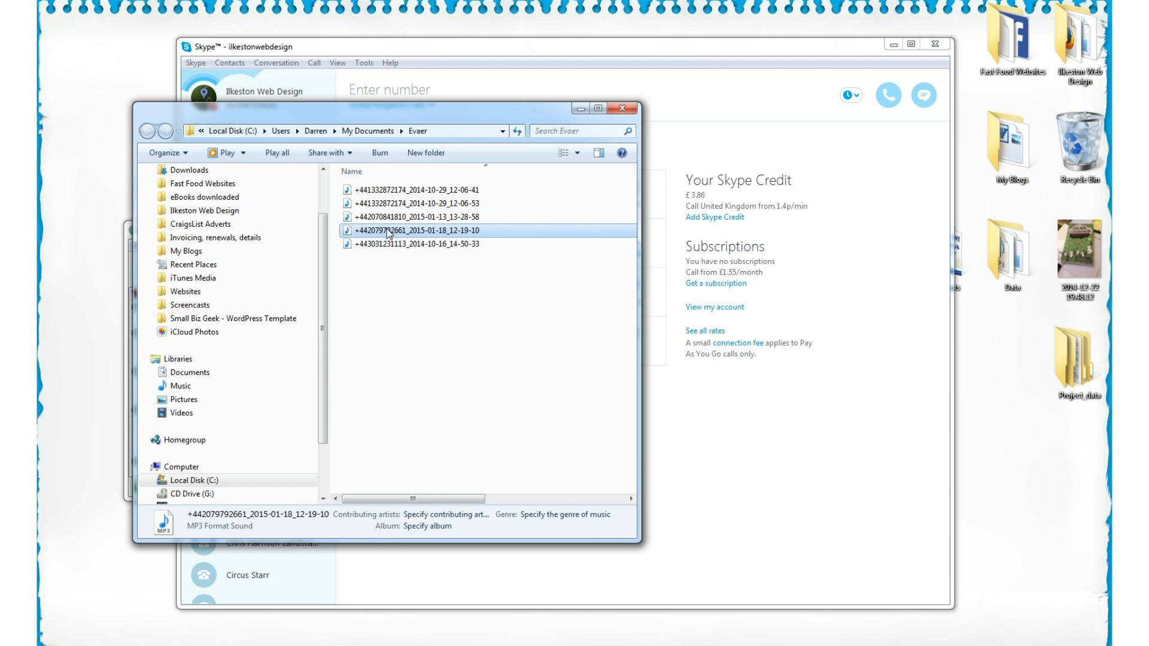
Bring up the actions menu for the January call MP3 in the Evaer recordings folder
right_click(388, 231)
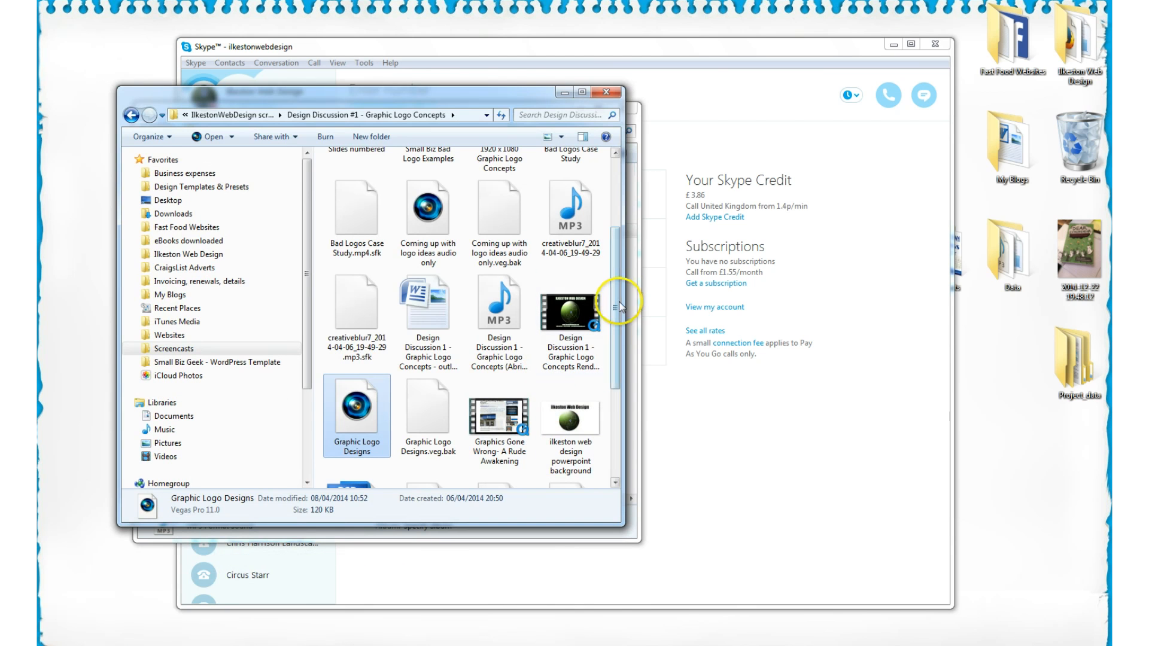
click(571, 208)
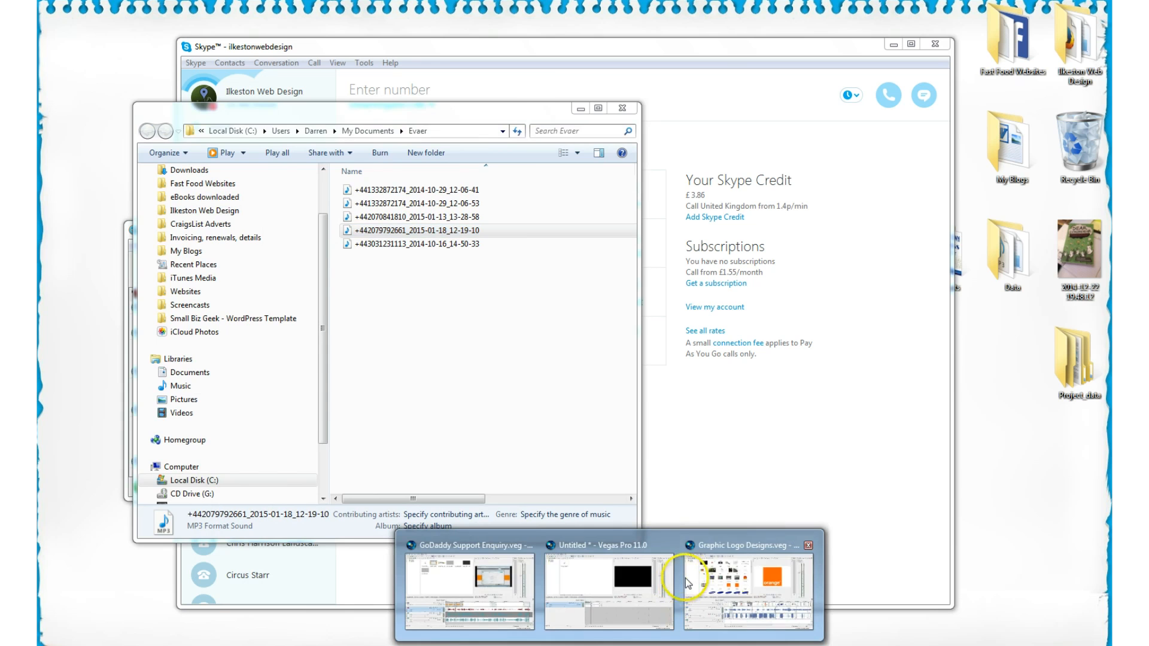
Switch to Graphic Logo Designs.veg, play it and zoom into the two call audio tracks
click(752, 586)
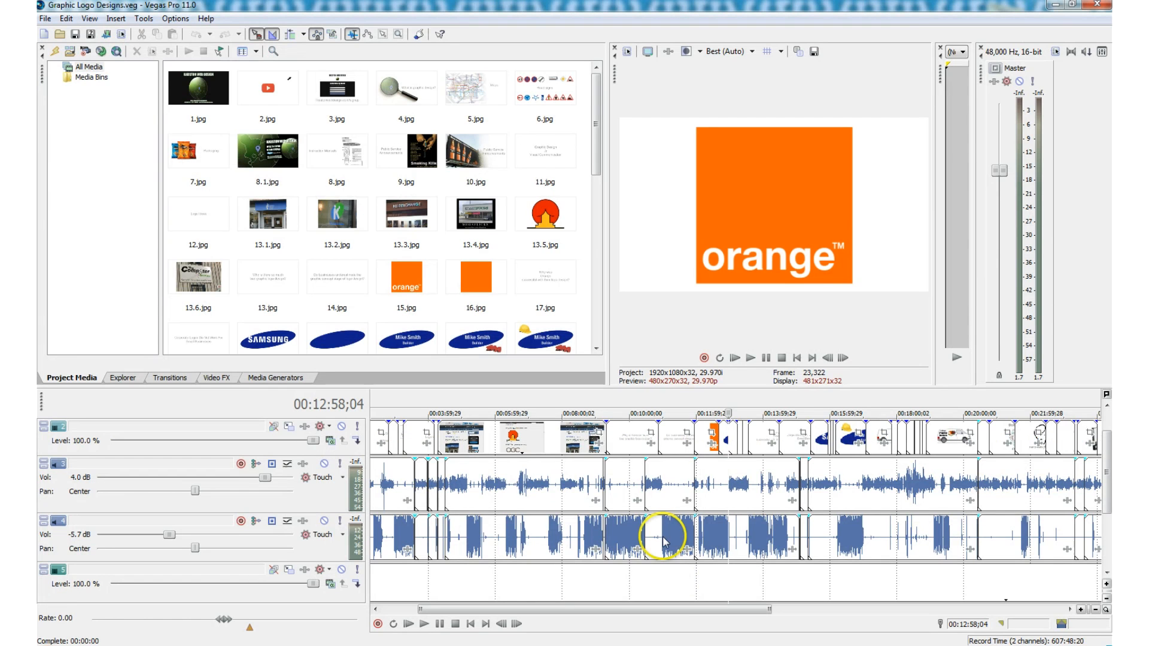
scroll(left, 3)
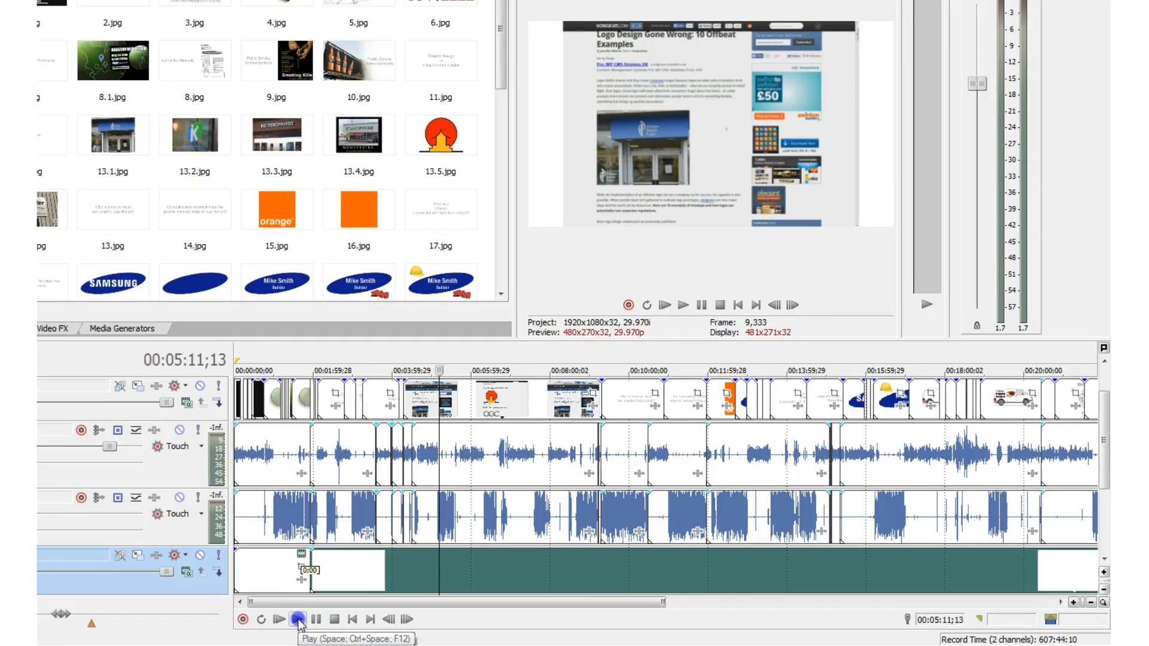
click(297, 620)
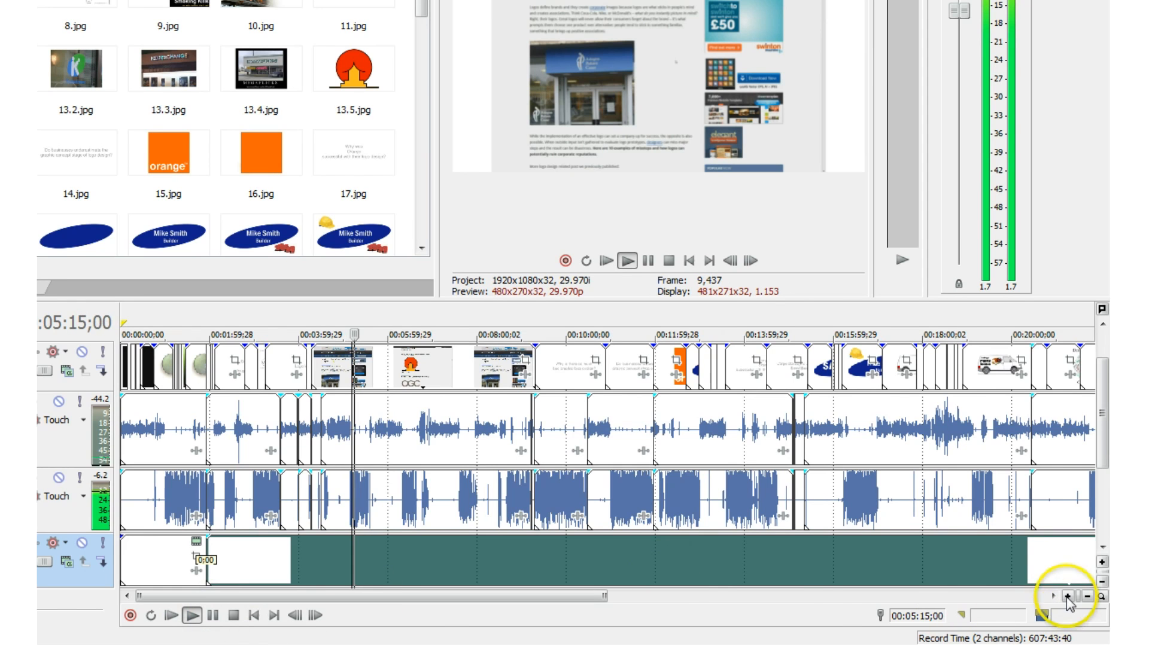
click(1065, 596)
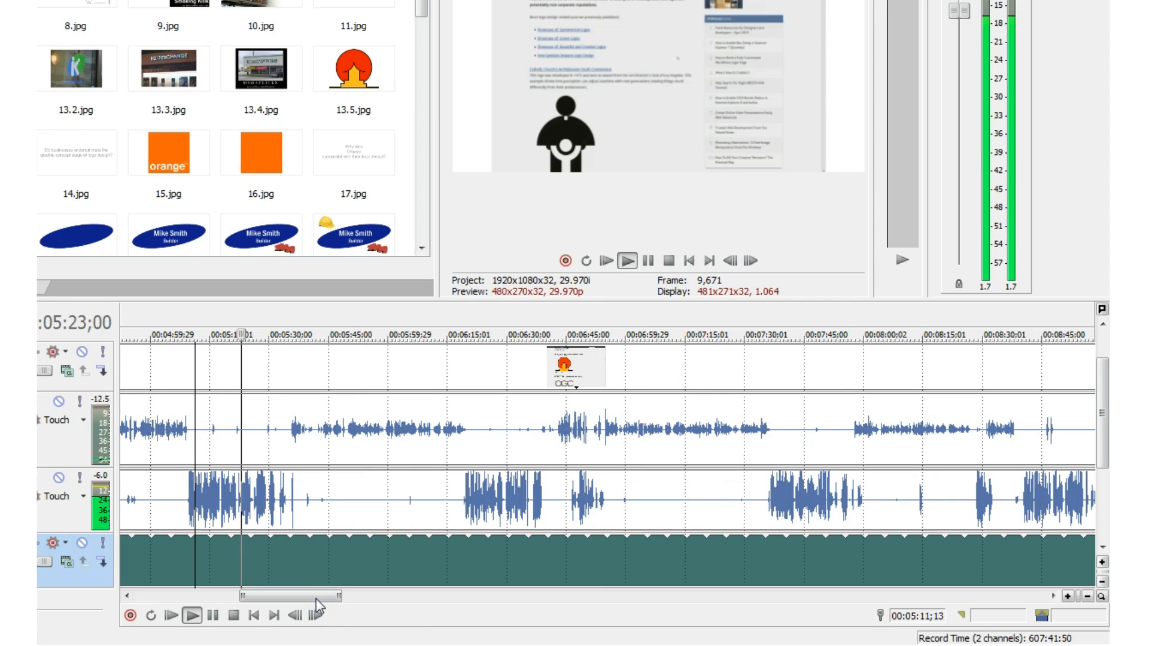
Step through the timeline to review the call audio synced with the logo slides
click(627, 261)
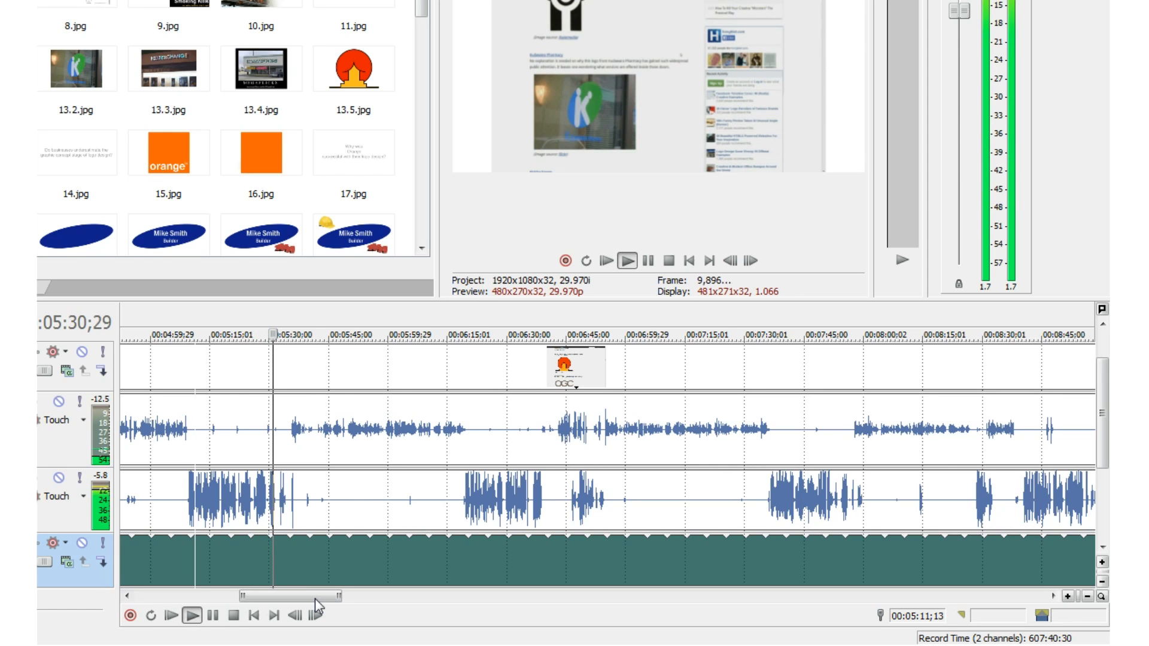
click(627, 261)
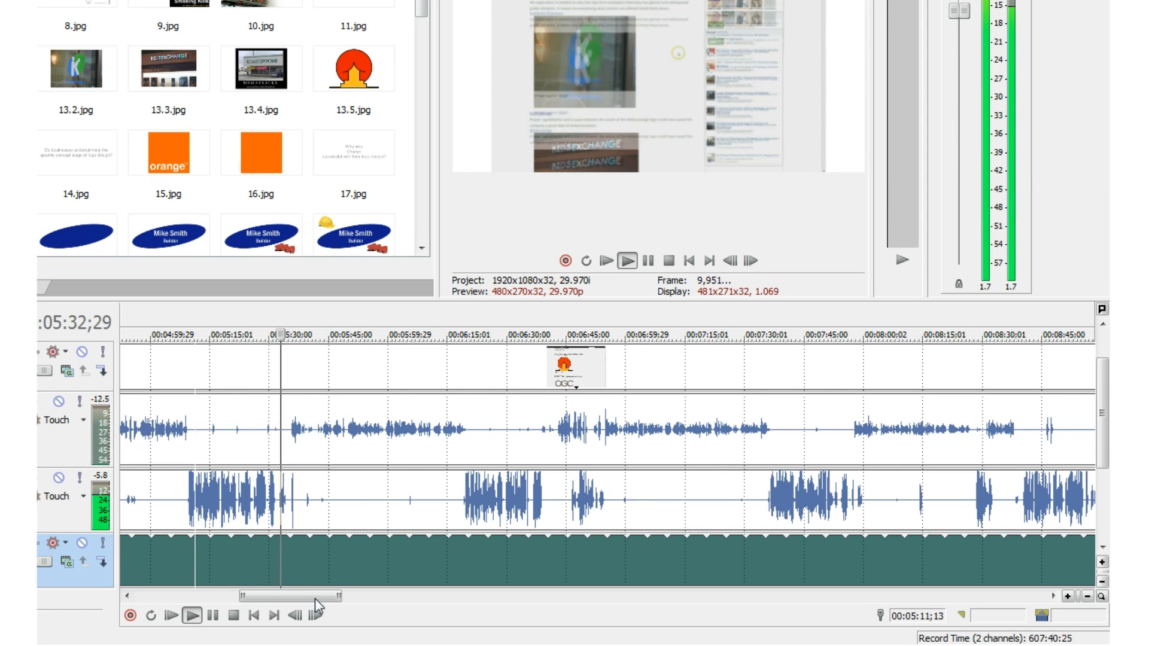
click(627, 261)
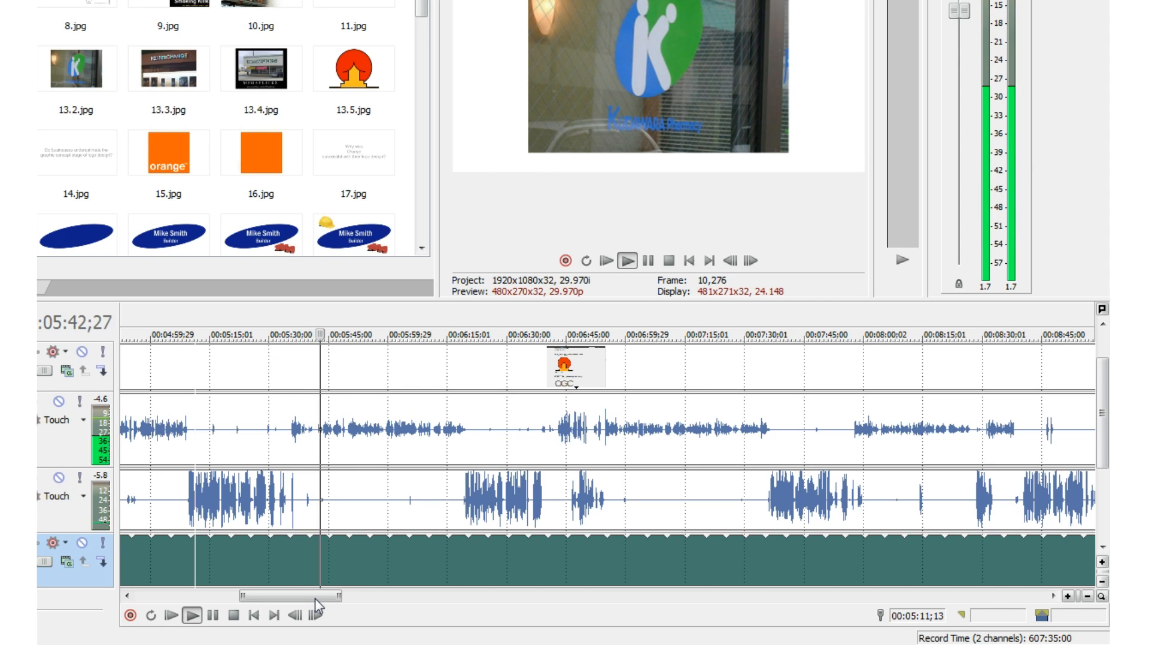
click(627, 261)
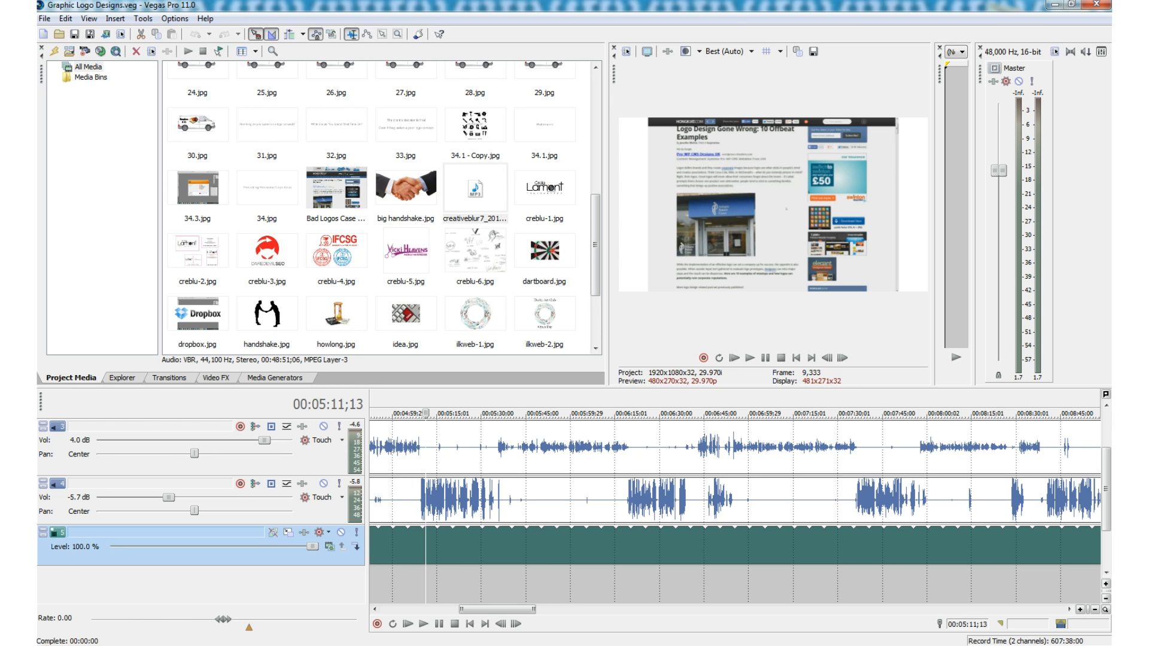
mouse_move(565, 311)
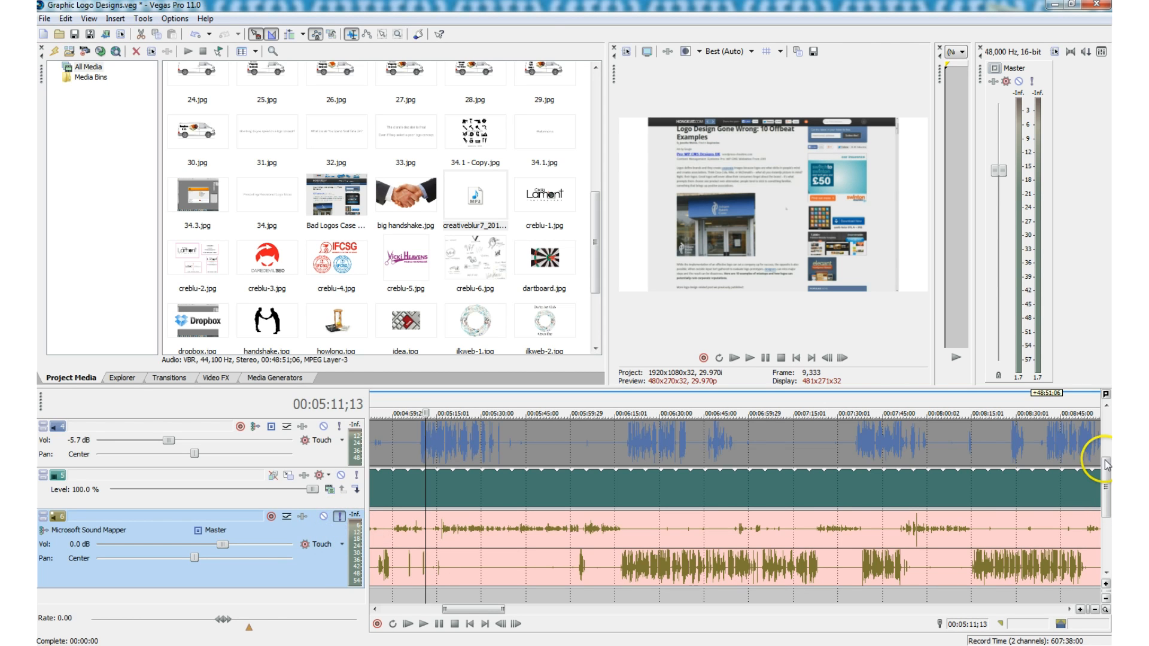
Scroll the timeline down to the new stereo call recording track
scroll(down, 3)
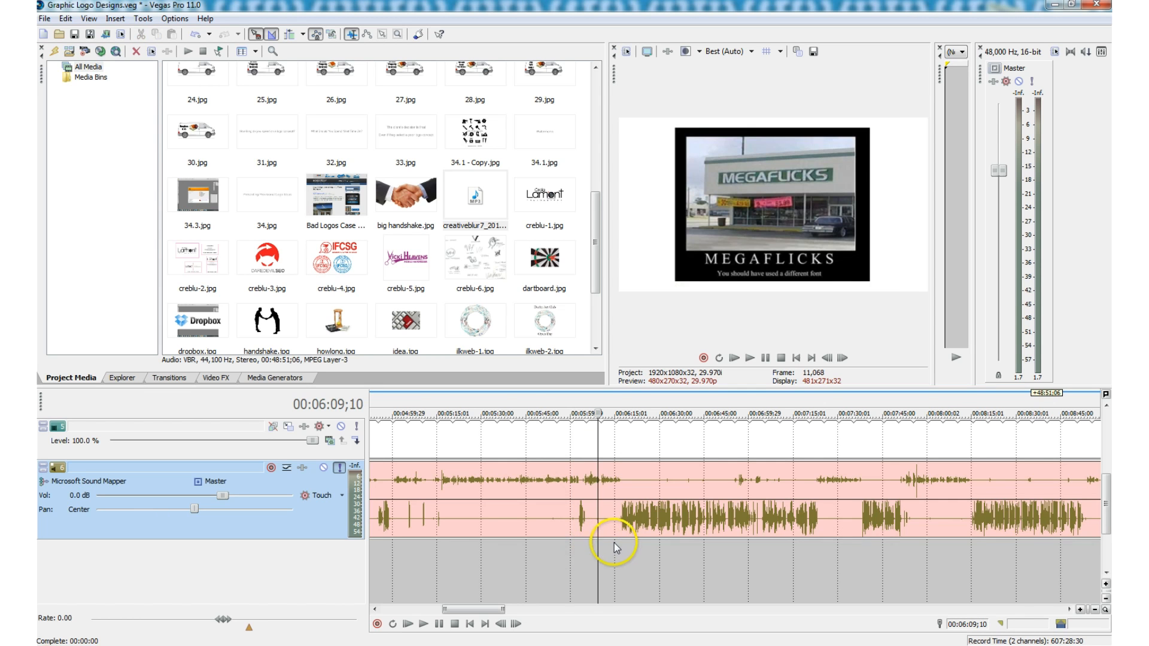
mouse_move(627, 566)
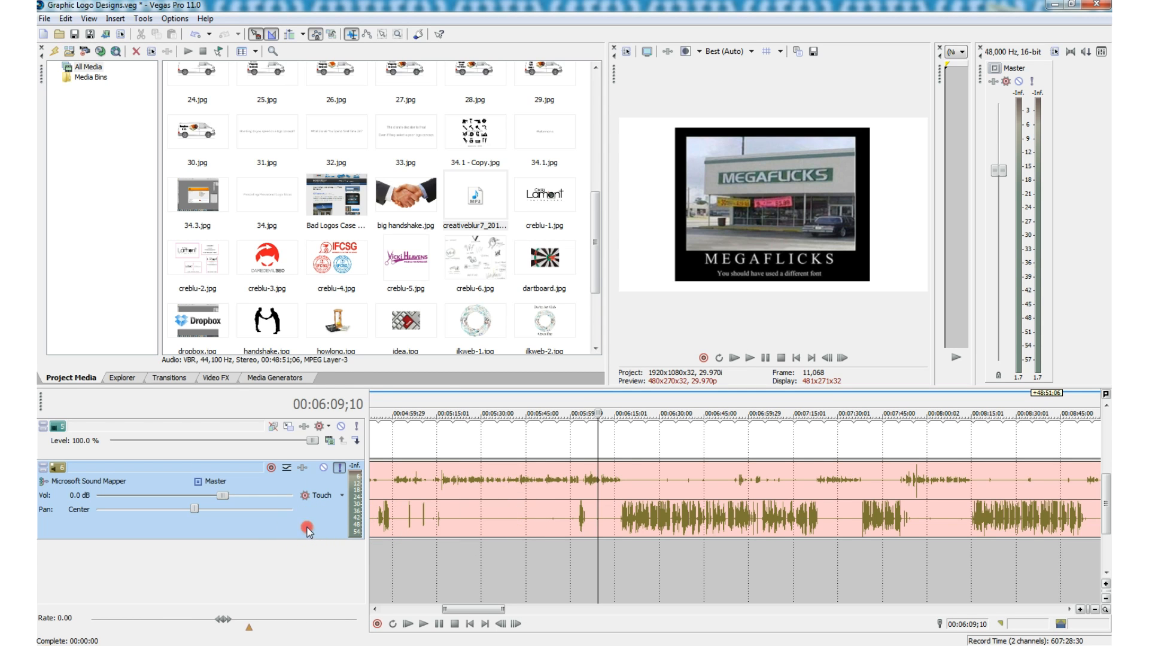
Duplicate the call track, set the top event to Left Only and start on the lower event's channels
right_click(309, 532)
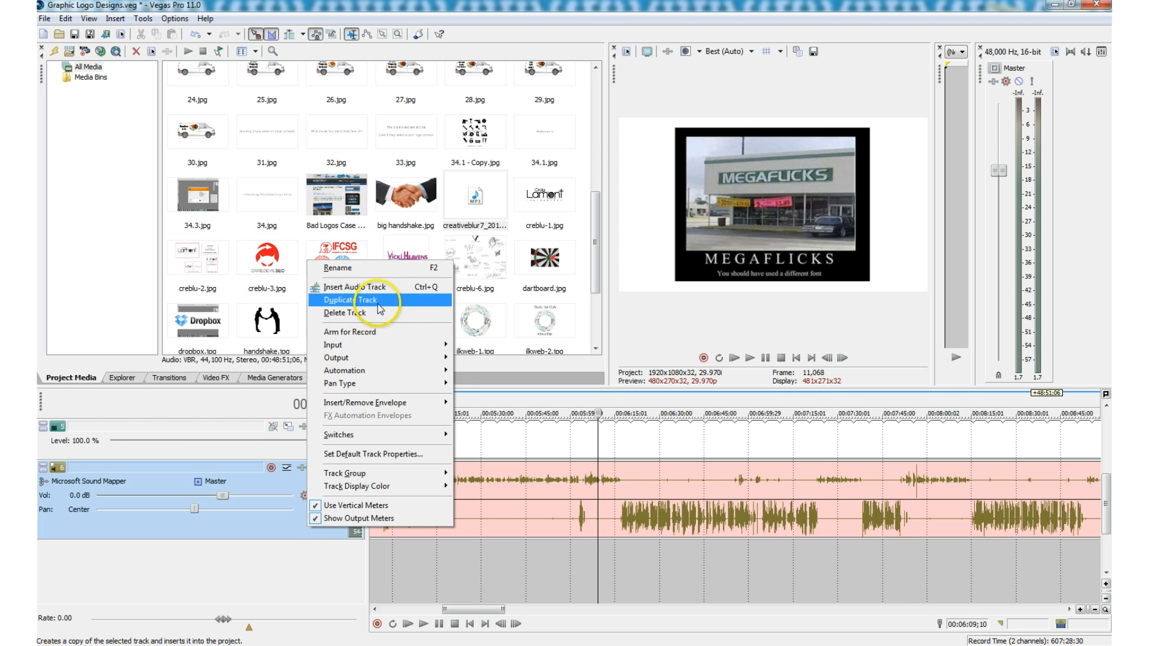
click(363, 300)
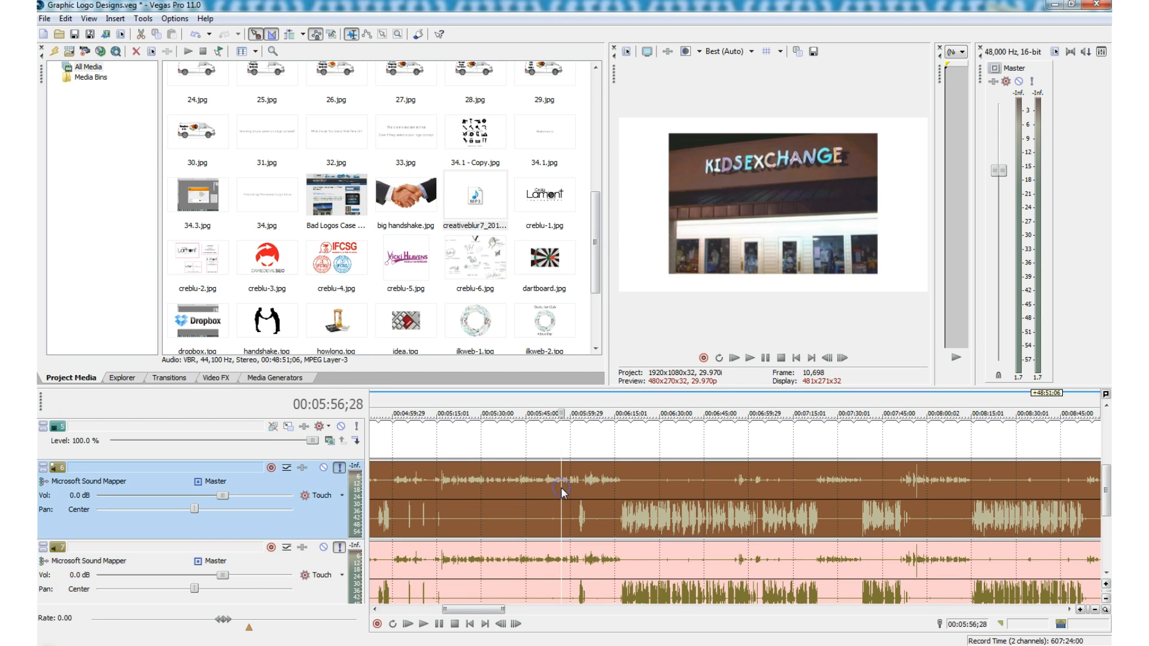
right_click(561, 493)
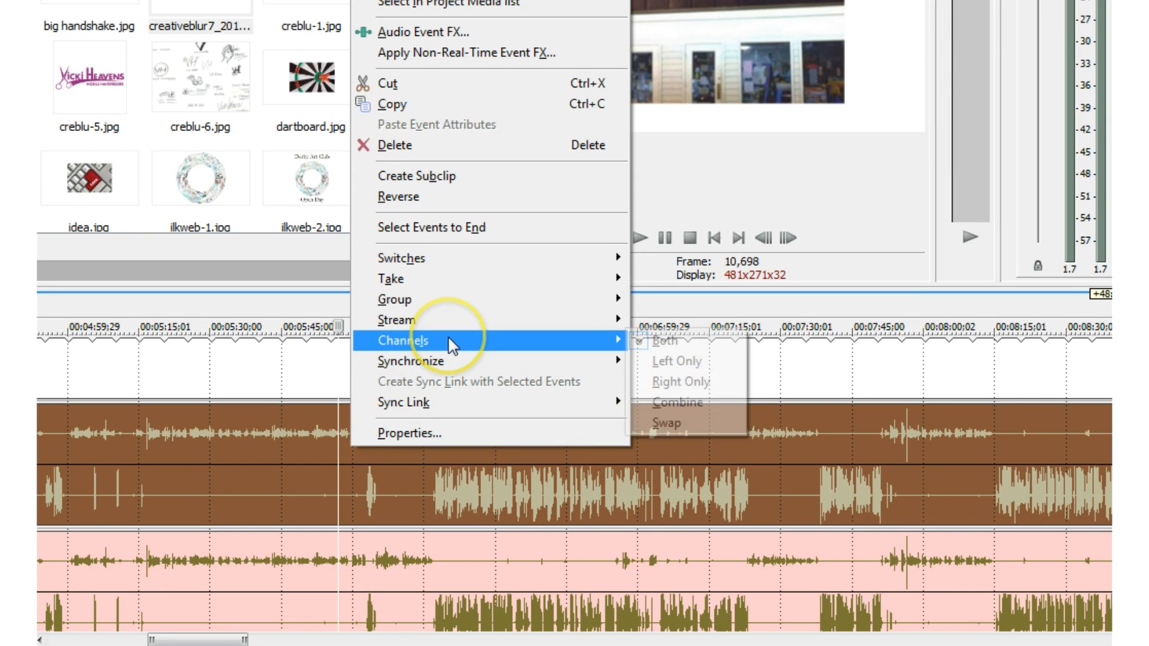
click(677, 402)
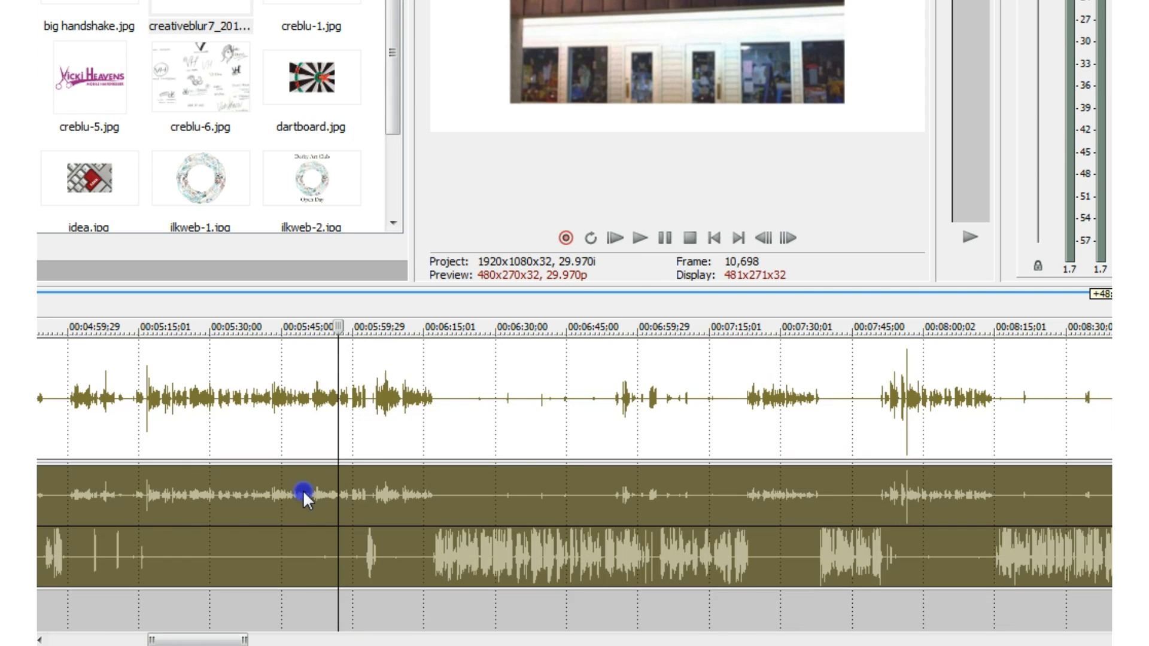
right_click(304, 493)
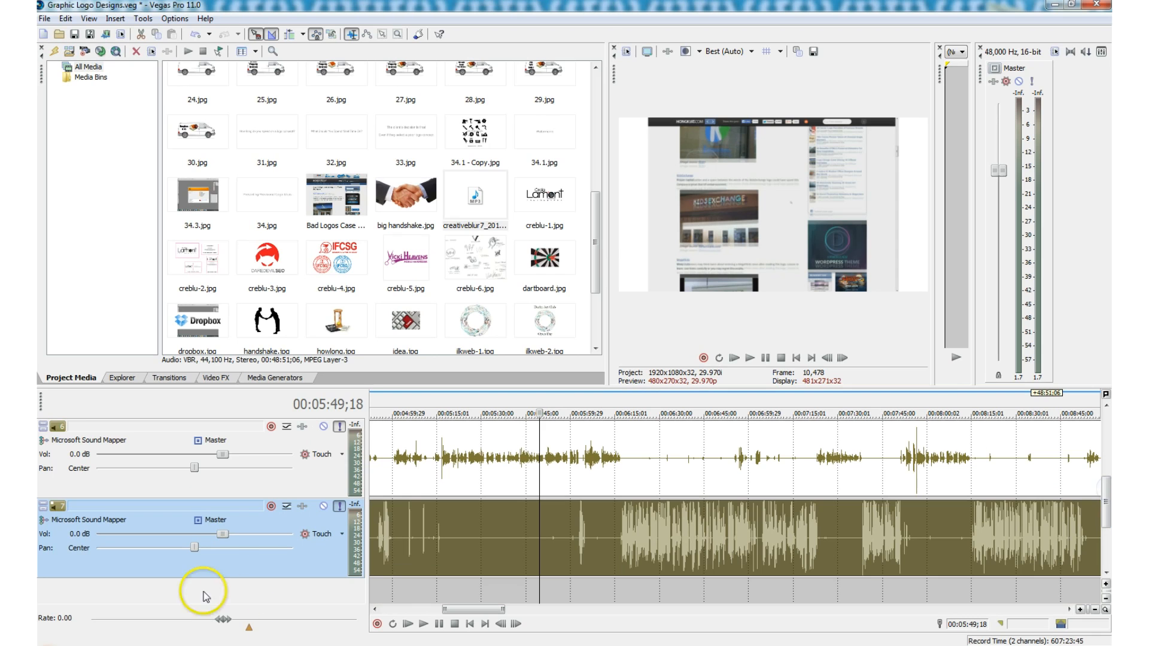
mouse_move(225, 539)
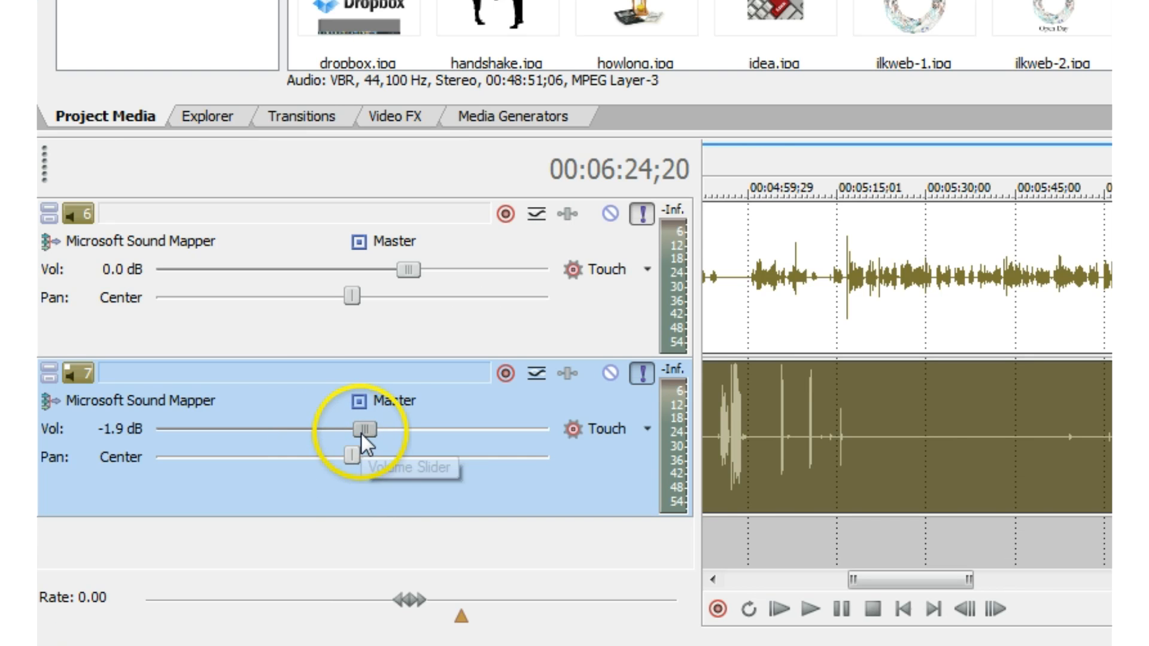
Lower the right-channel track's Vol slider to about -5.8 dB
drag(365, 429, 315, 428)
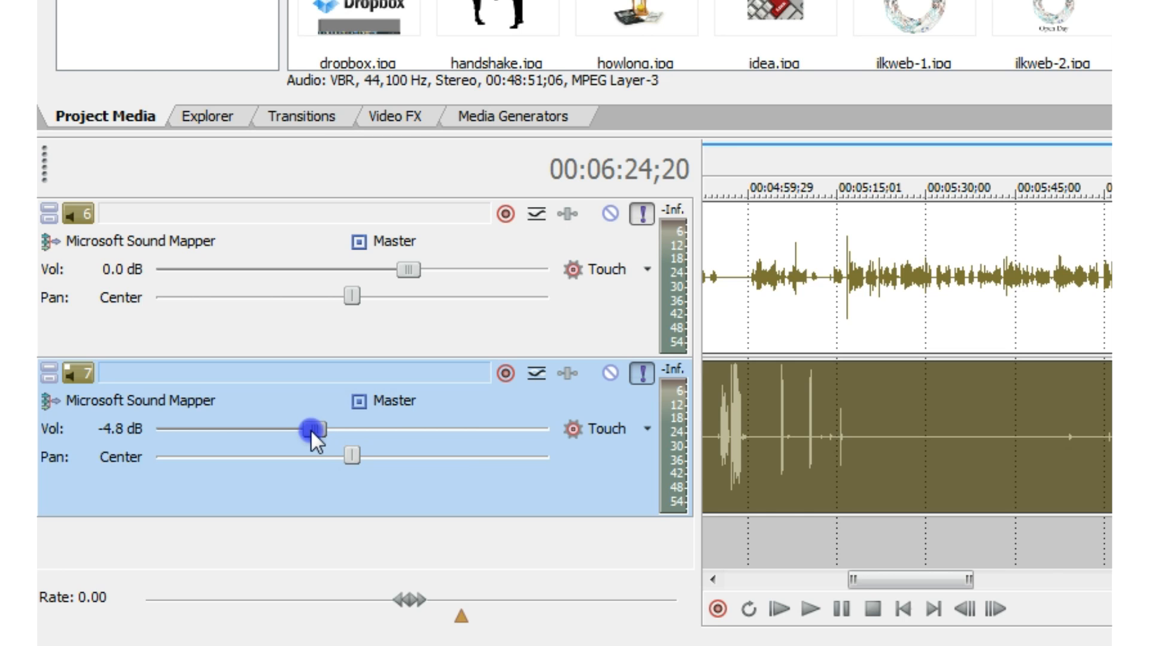
drag(311, 429, 297, 429)
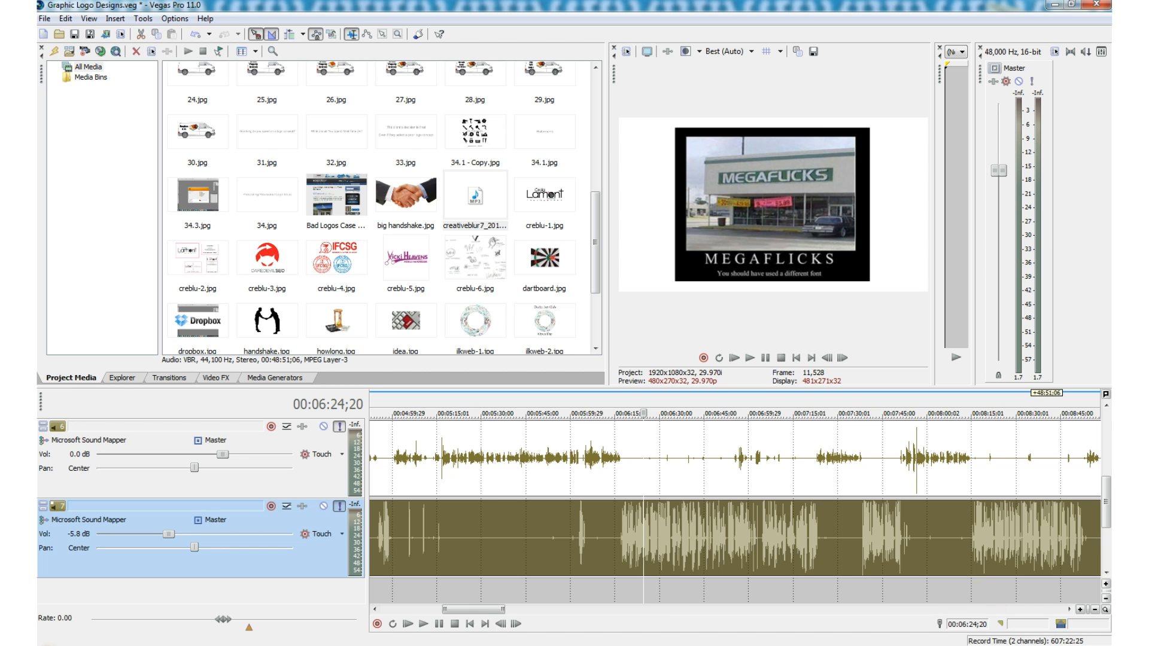
mouse_move(1029, 119)
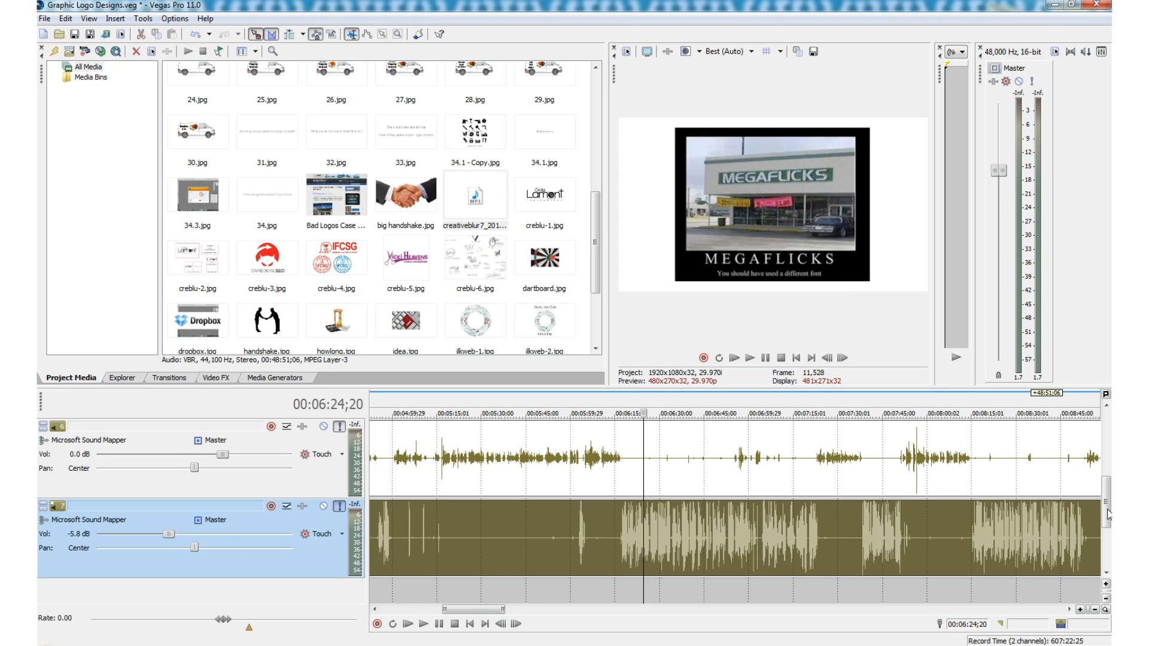
mouse_move(1107, 517)
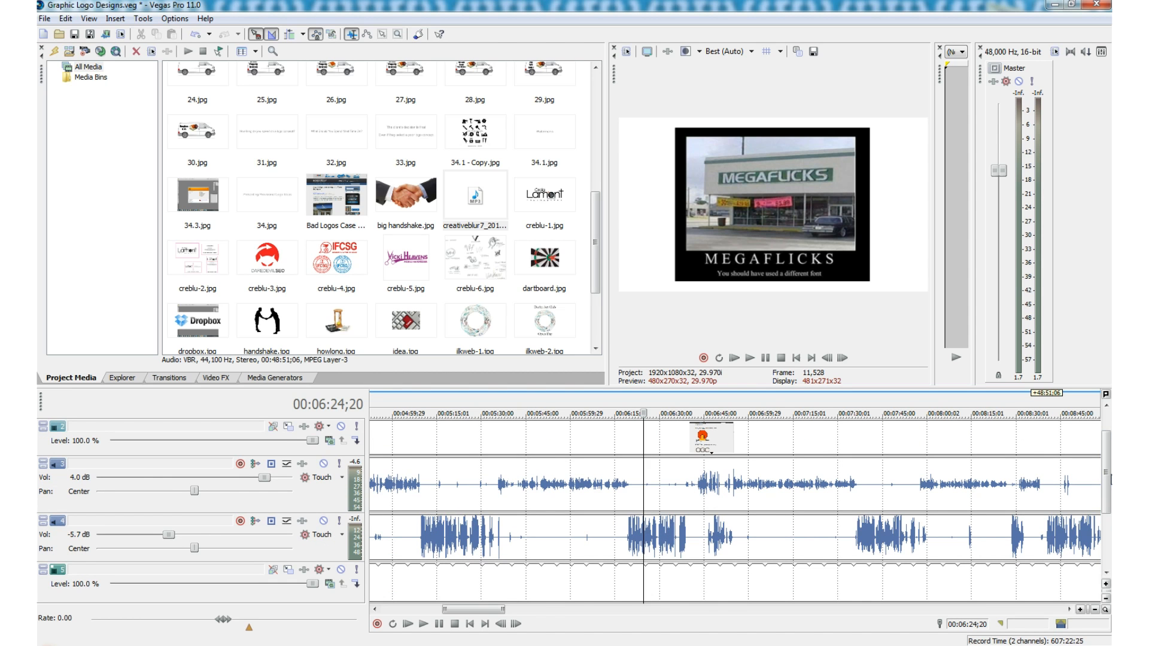
mouse_move(1096, 497)
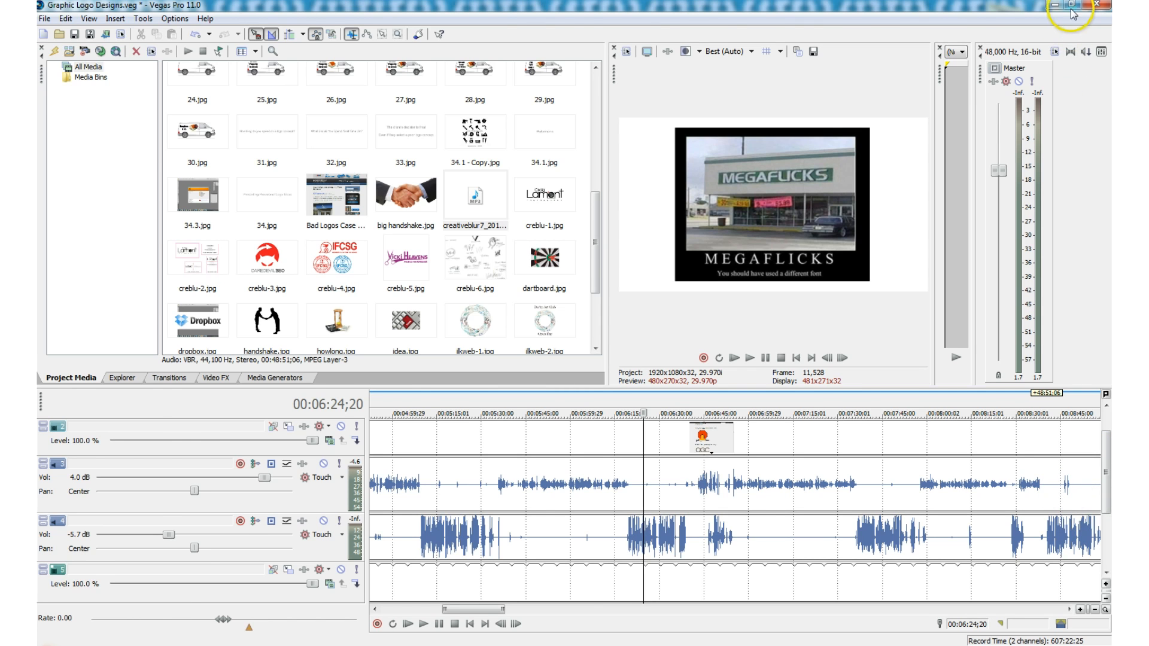
Minimize Graphic Logo Designs, switch to GoDaddy Support Enquiry.veg and put Skype away
click(1069, 5)
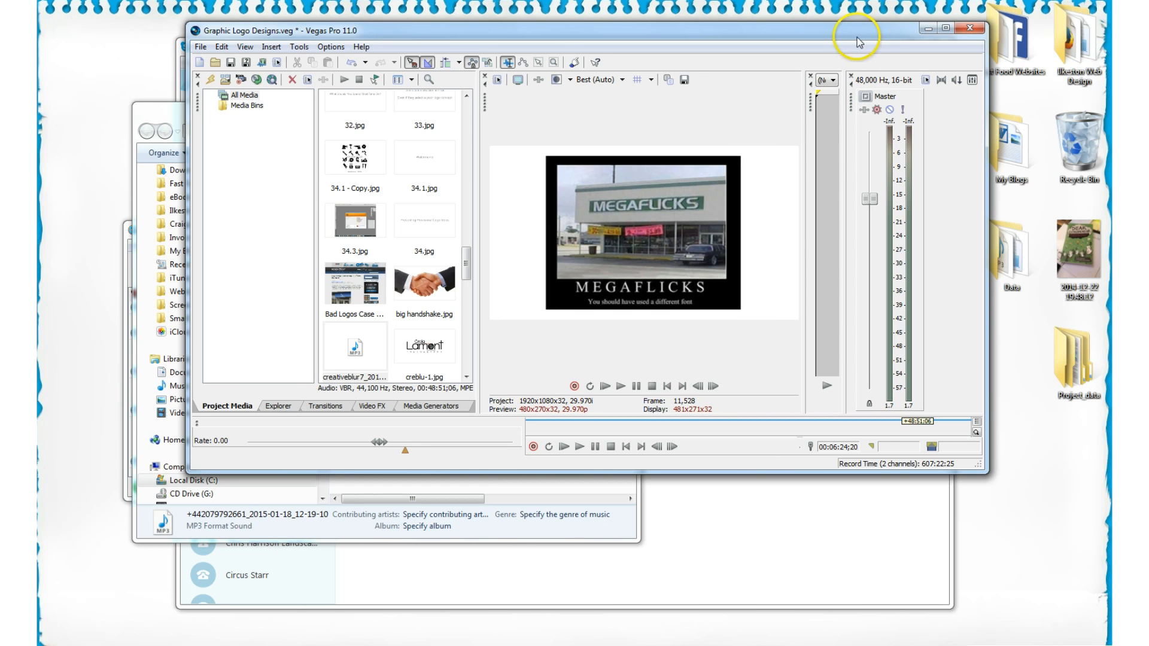
click(968, 29)
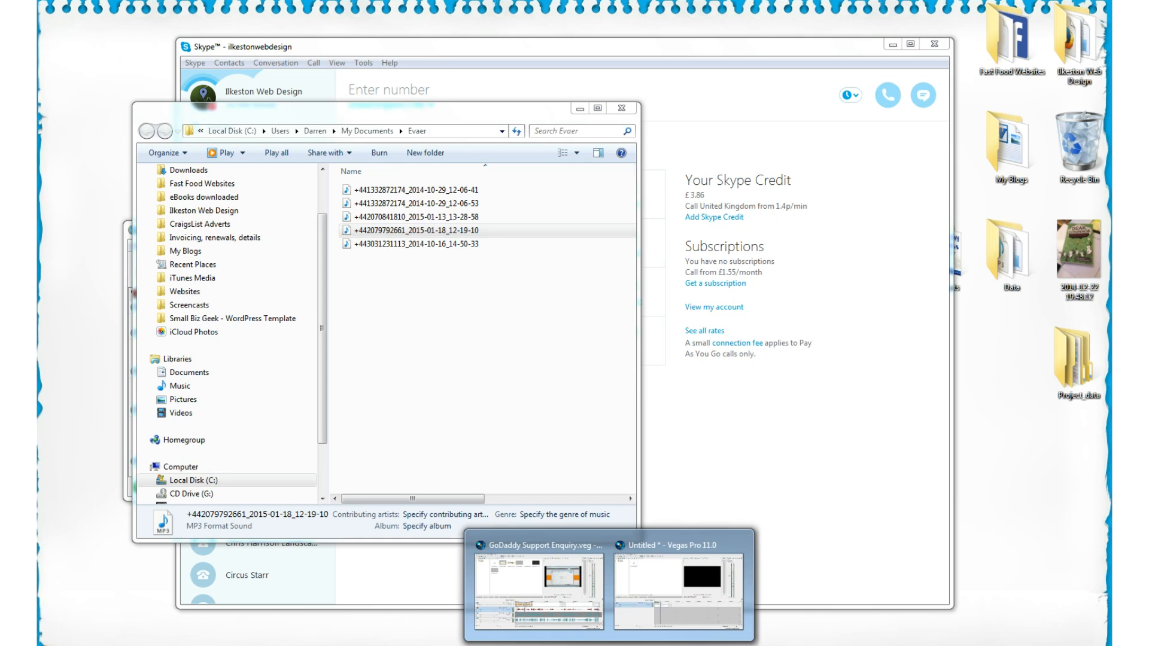
click(530, 545)
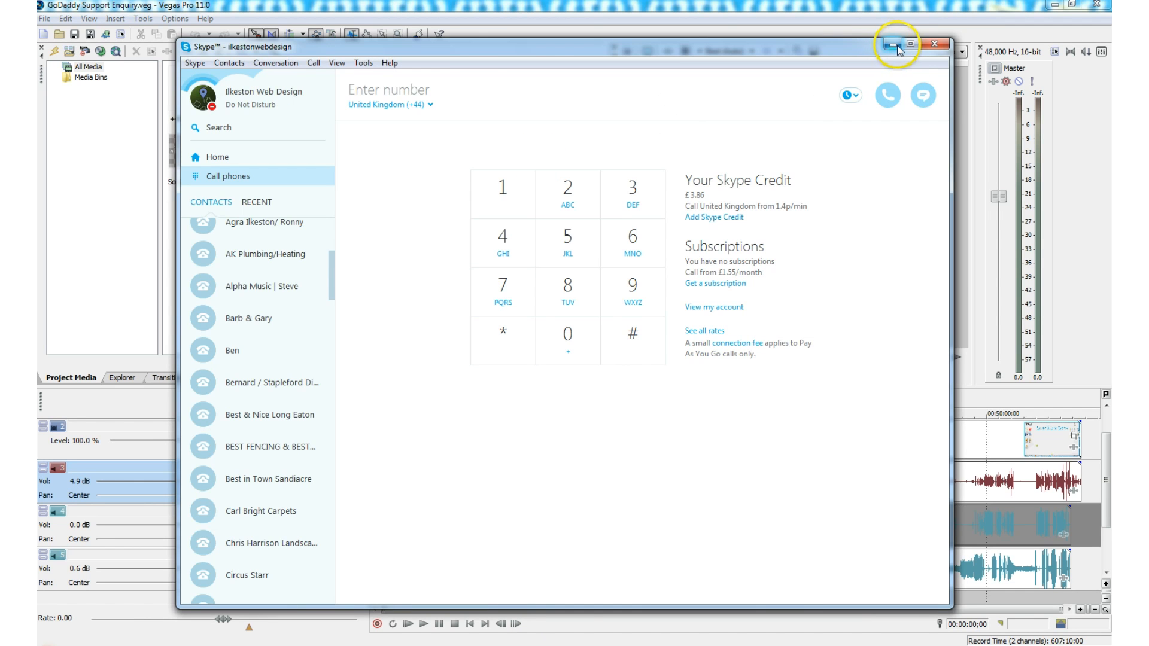
click(892, 40)
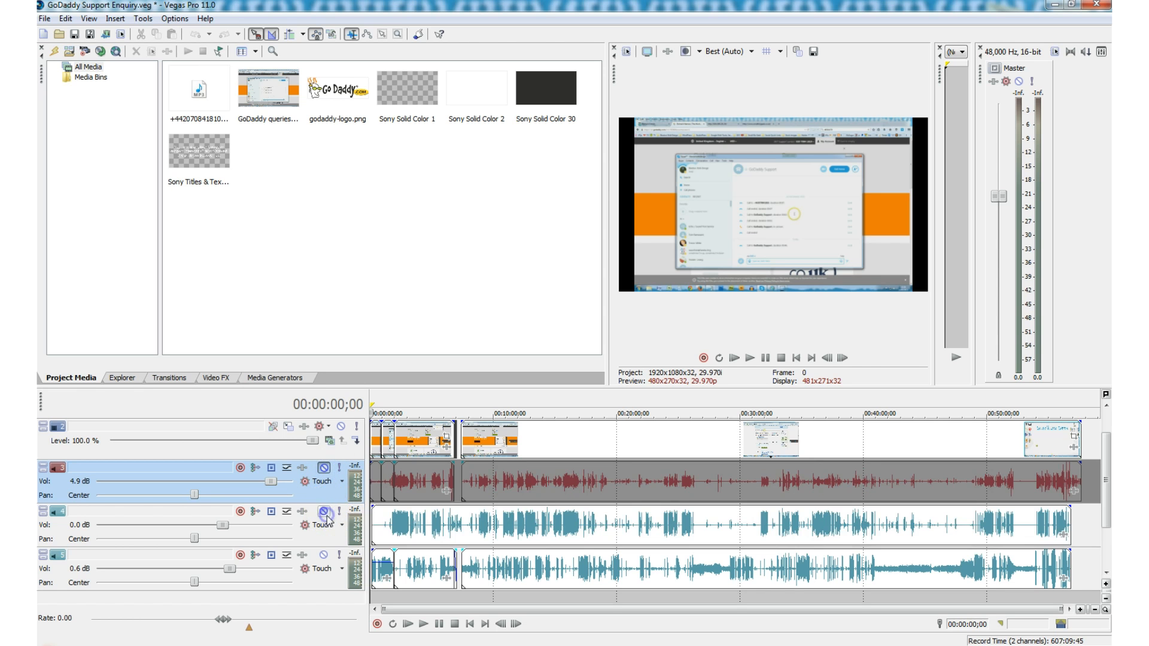
mouse_move(483, 640)
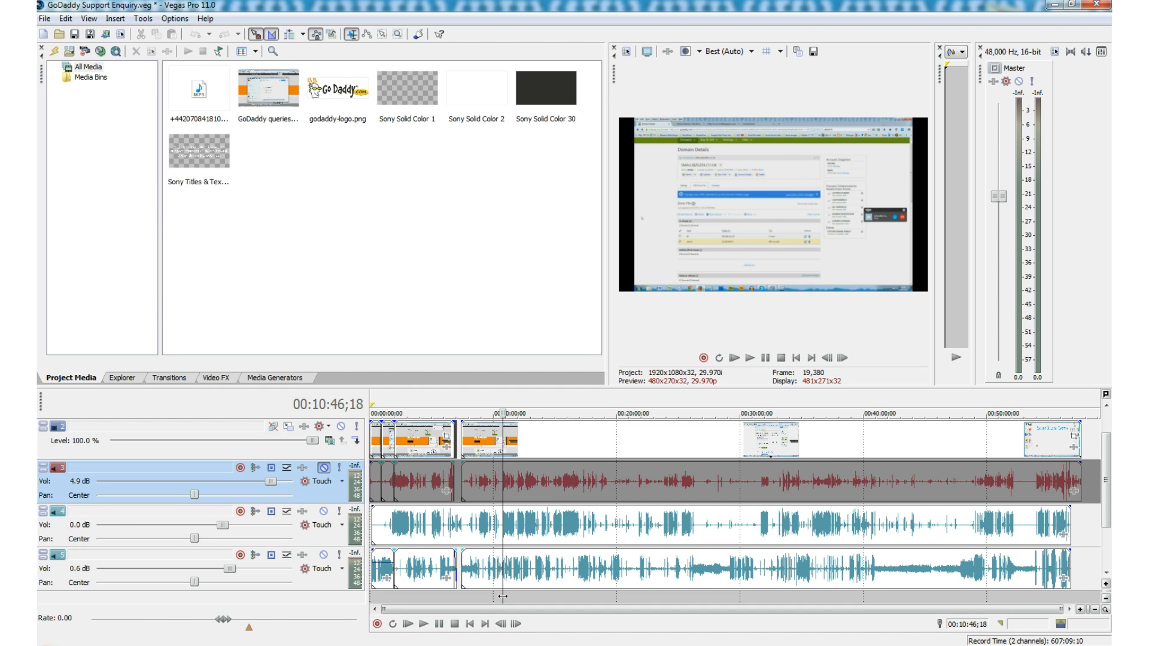
click(440, 625)
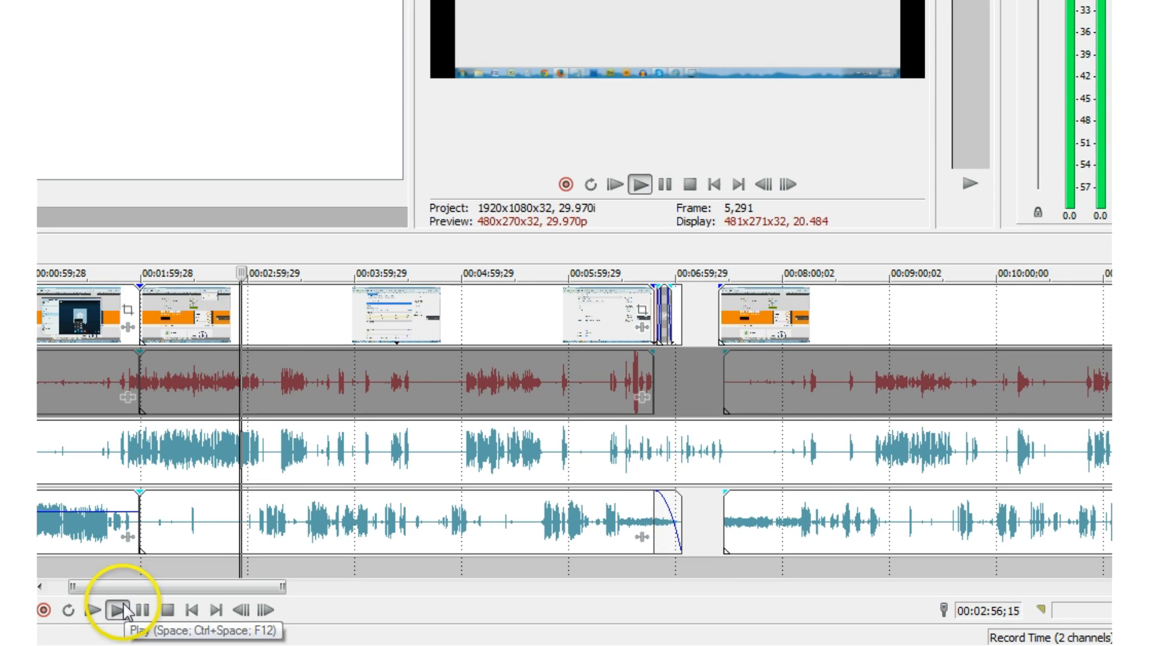
click(116, 624)
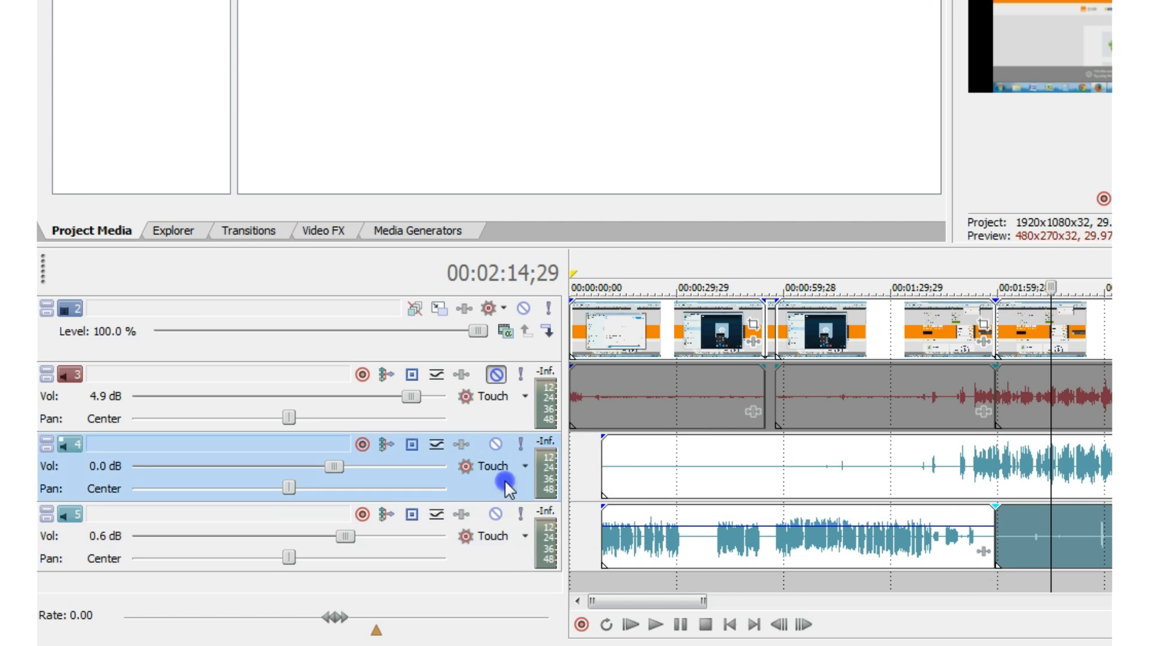
mouse_move(510, 567)
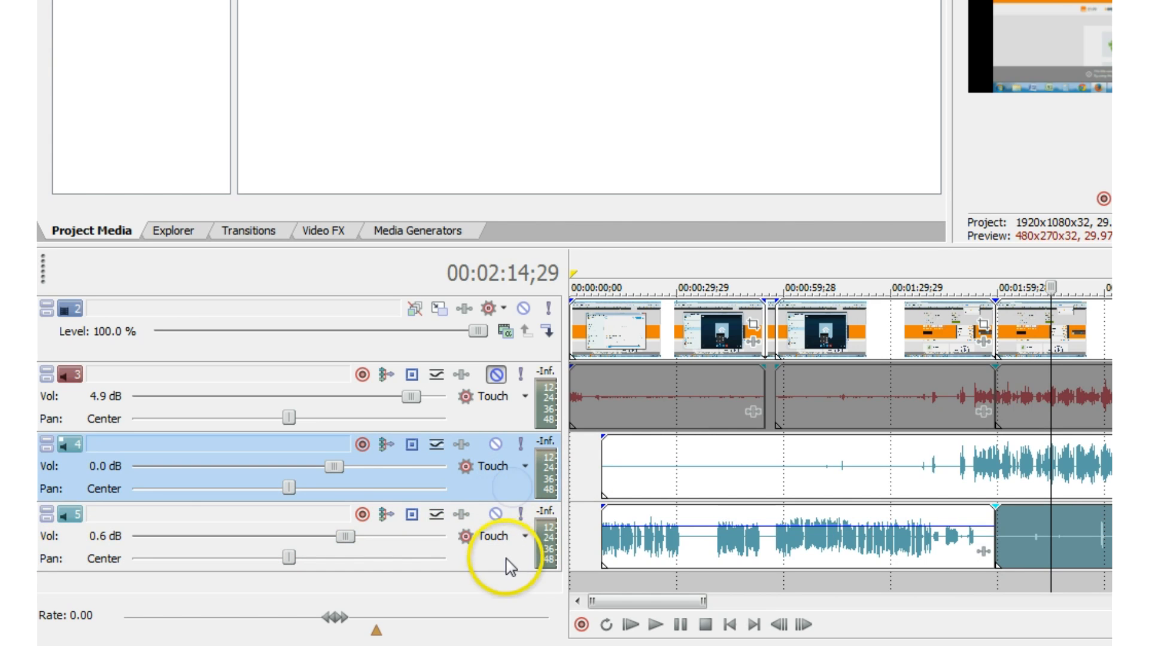
Select the stereo call event on the GoDaddy project timeline for splitting
click(503, 565)
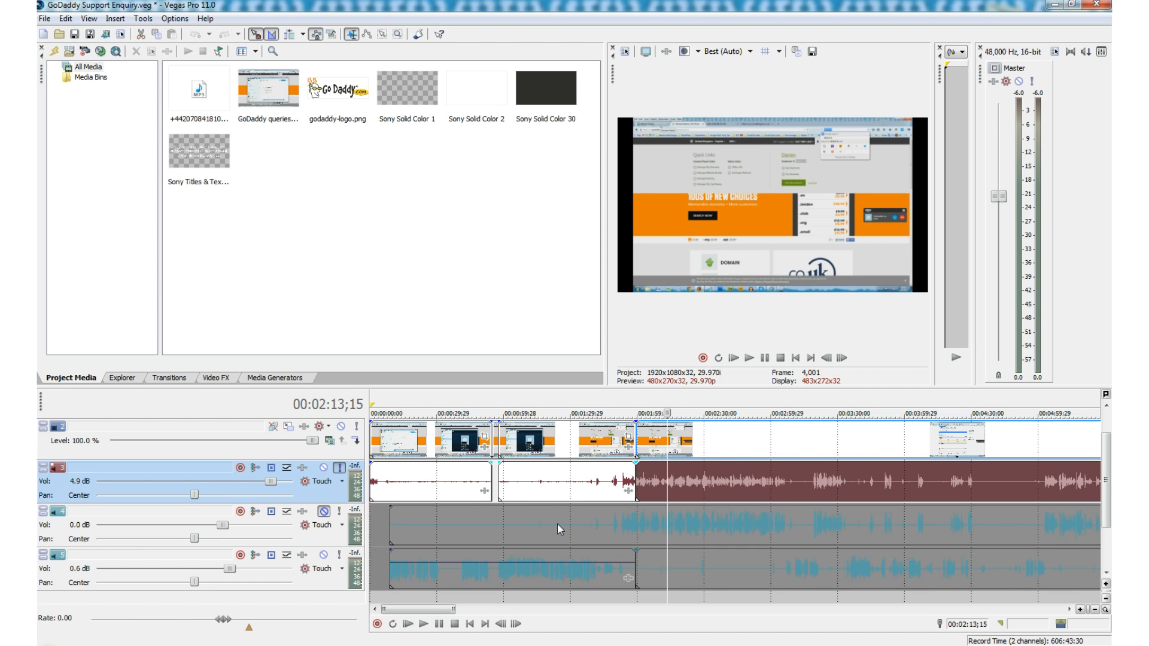
mouse_move(555, 527)
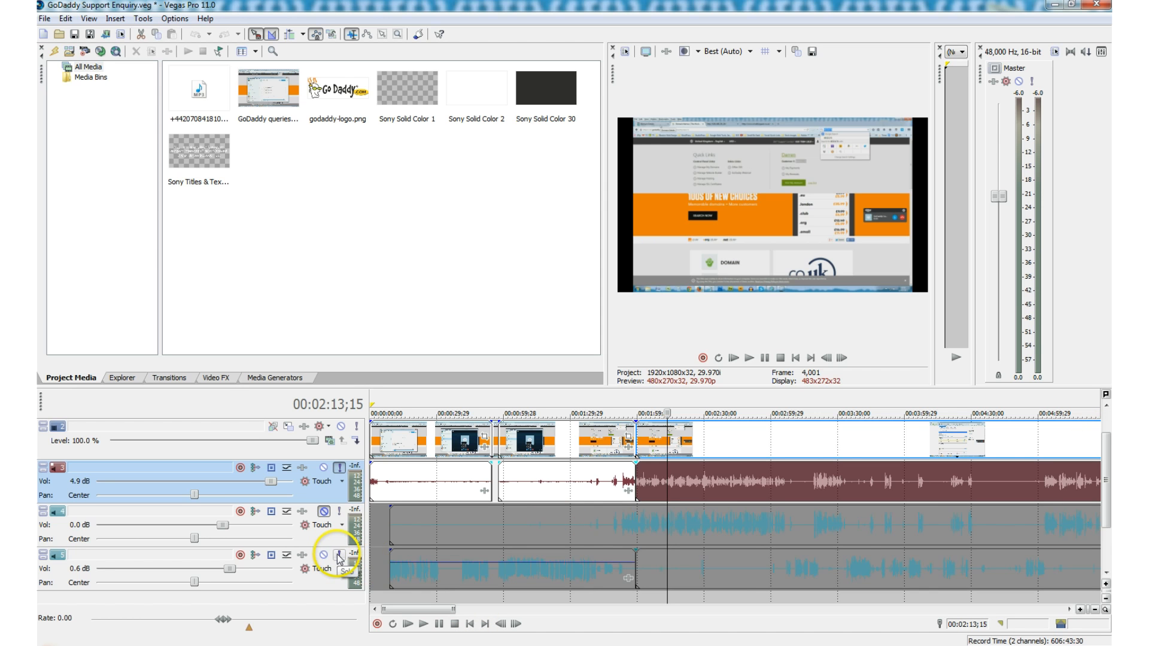
Unmute the third audio track and play the second call track from about 3:00
click(337, 555)
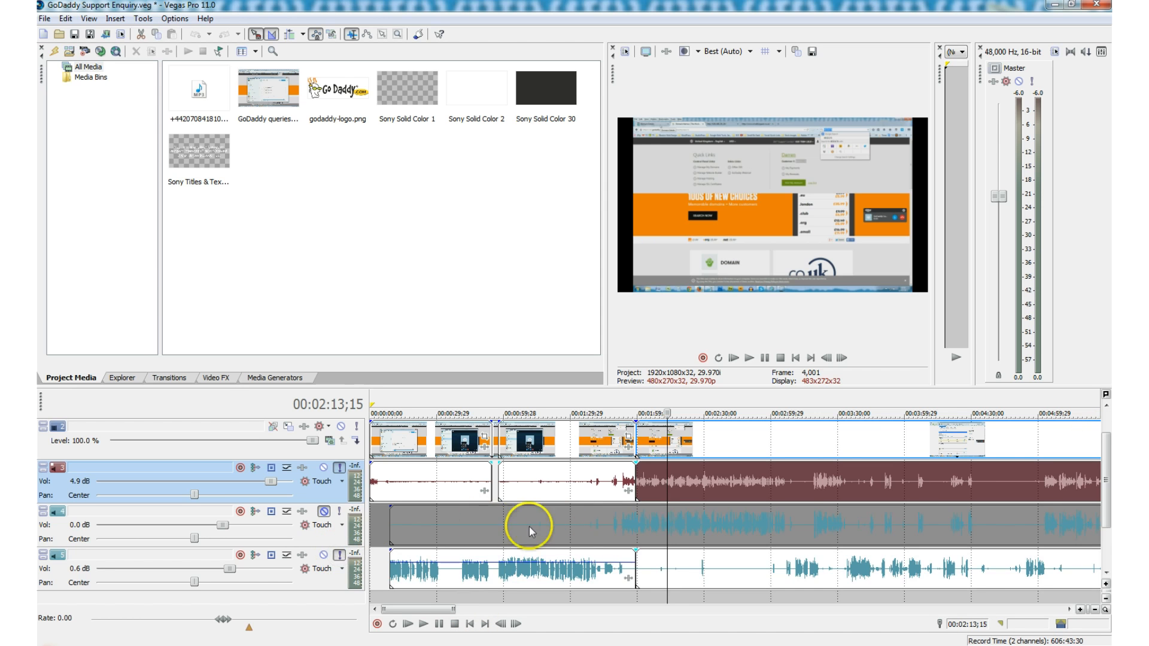
mouse_move(761, 531)
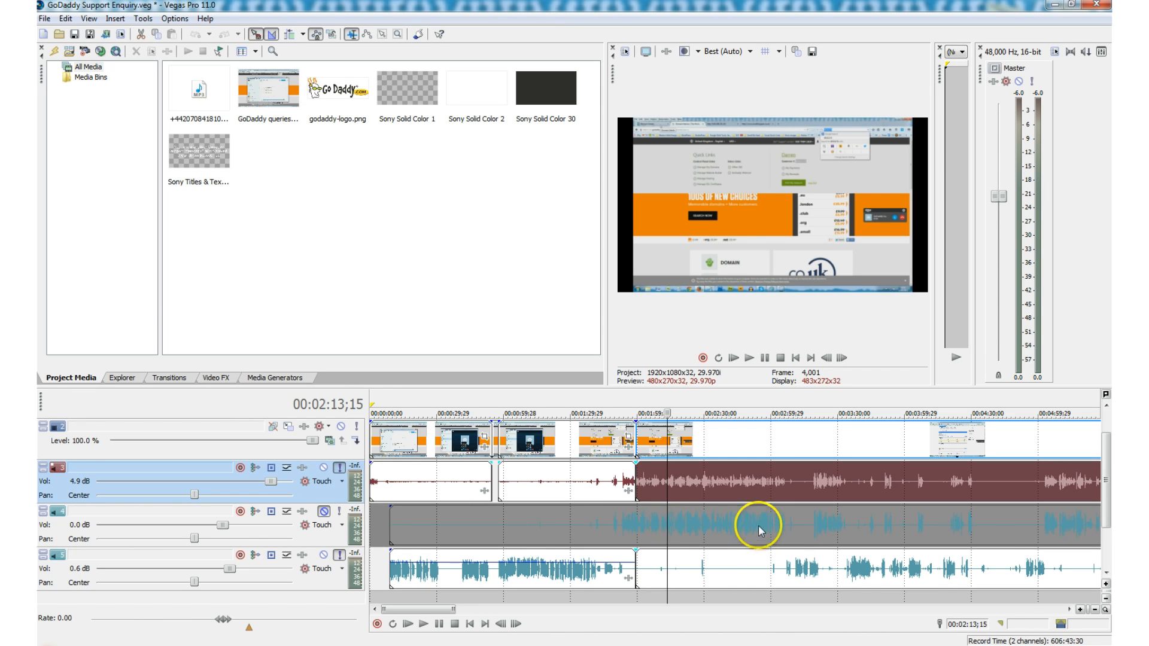
mouse_move(688, 533)
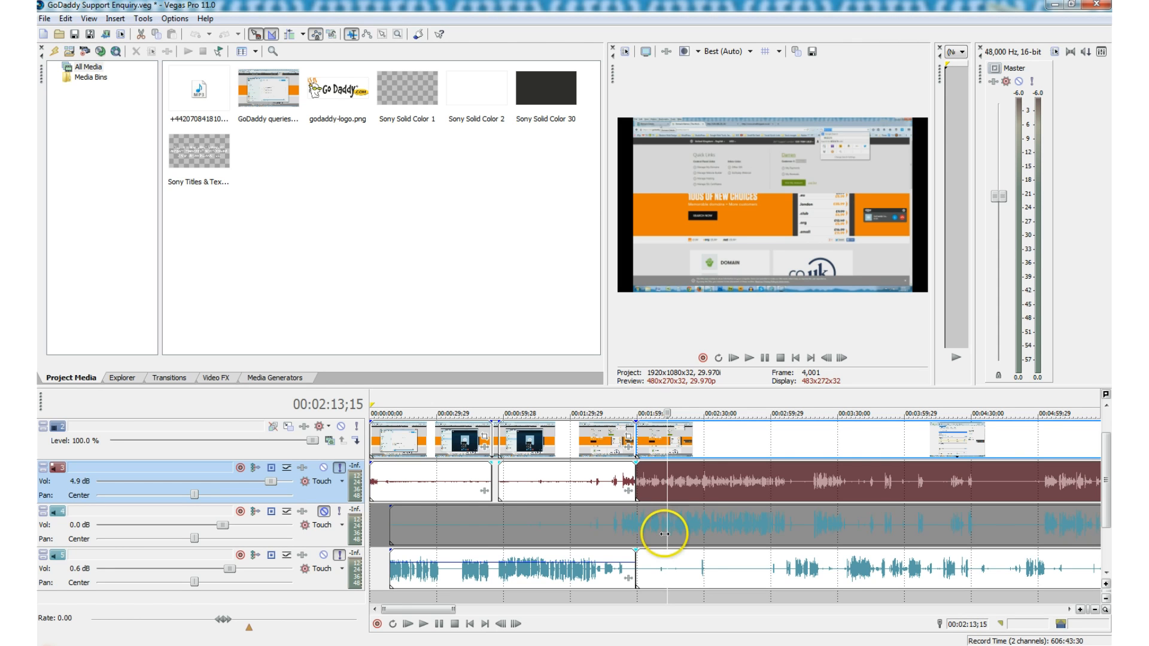
click(426, 625)
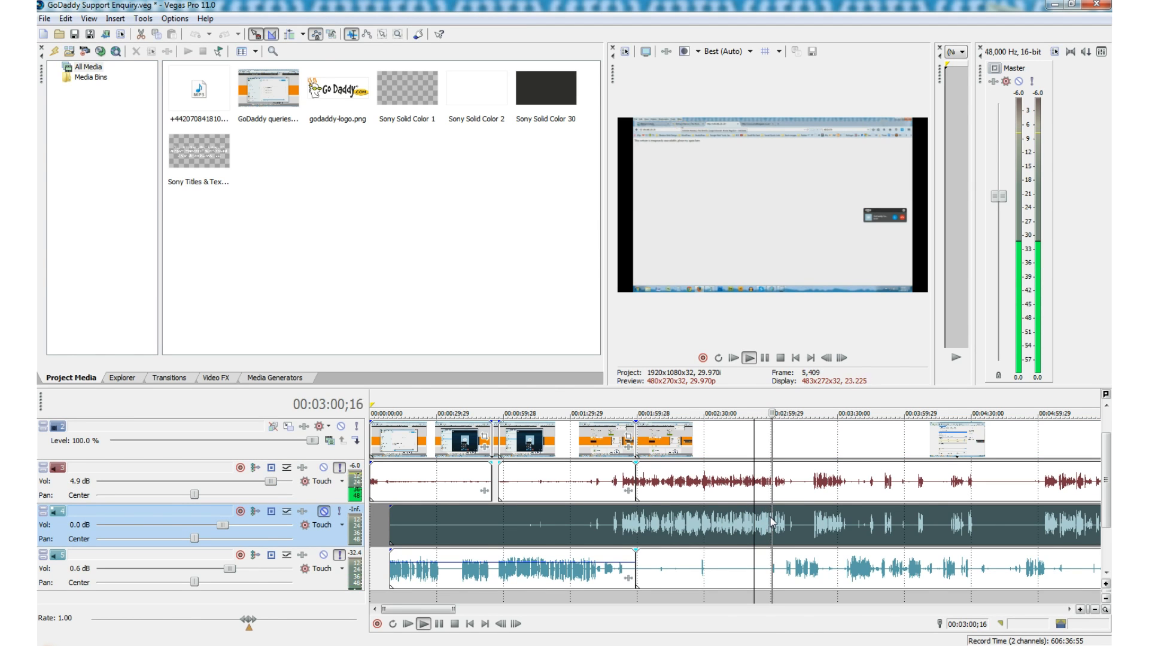
click(422, 641)
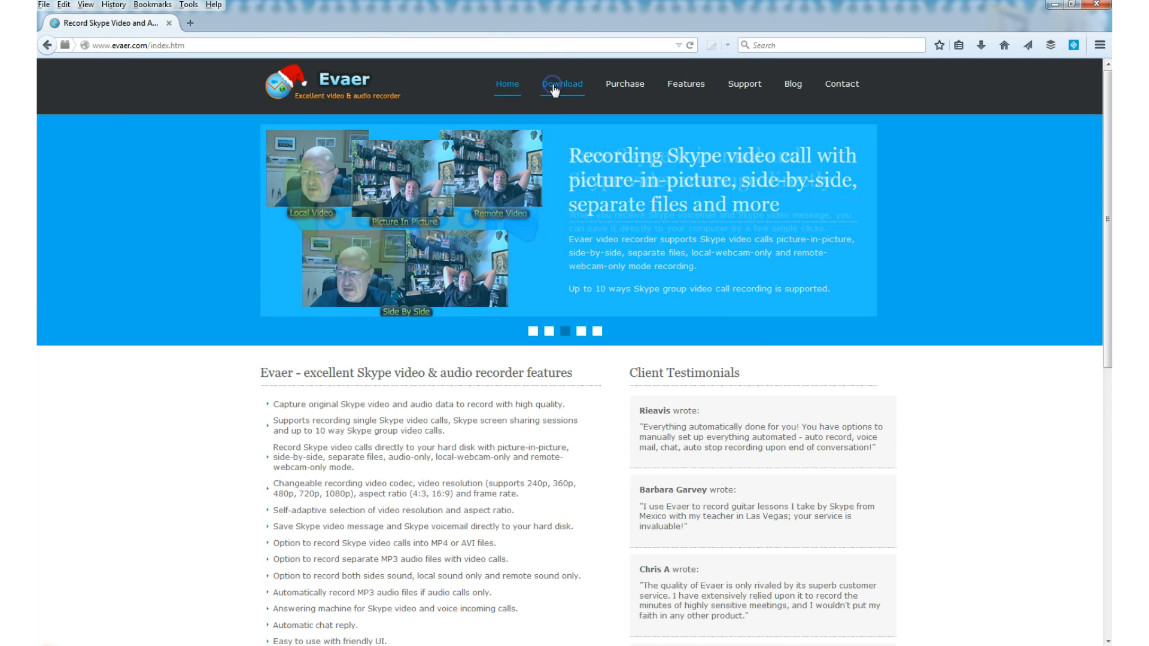
Review Evaer's Download page installation steps, then go to the Support page
click(562, 83)
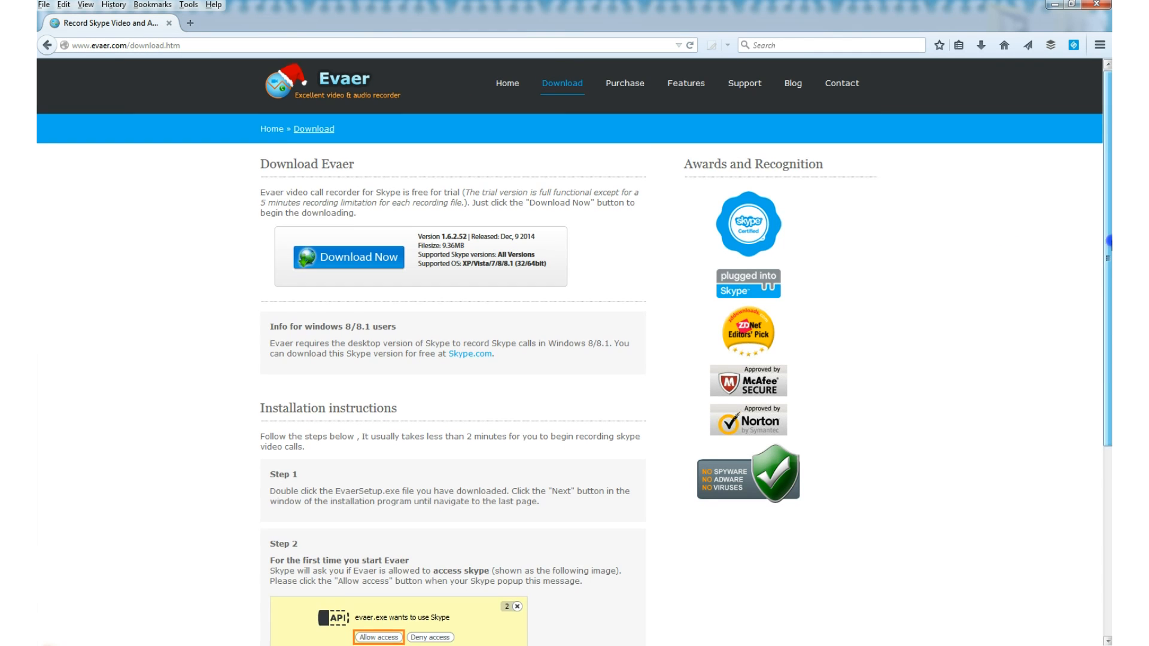
scroll(down, 3)
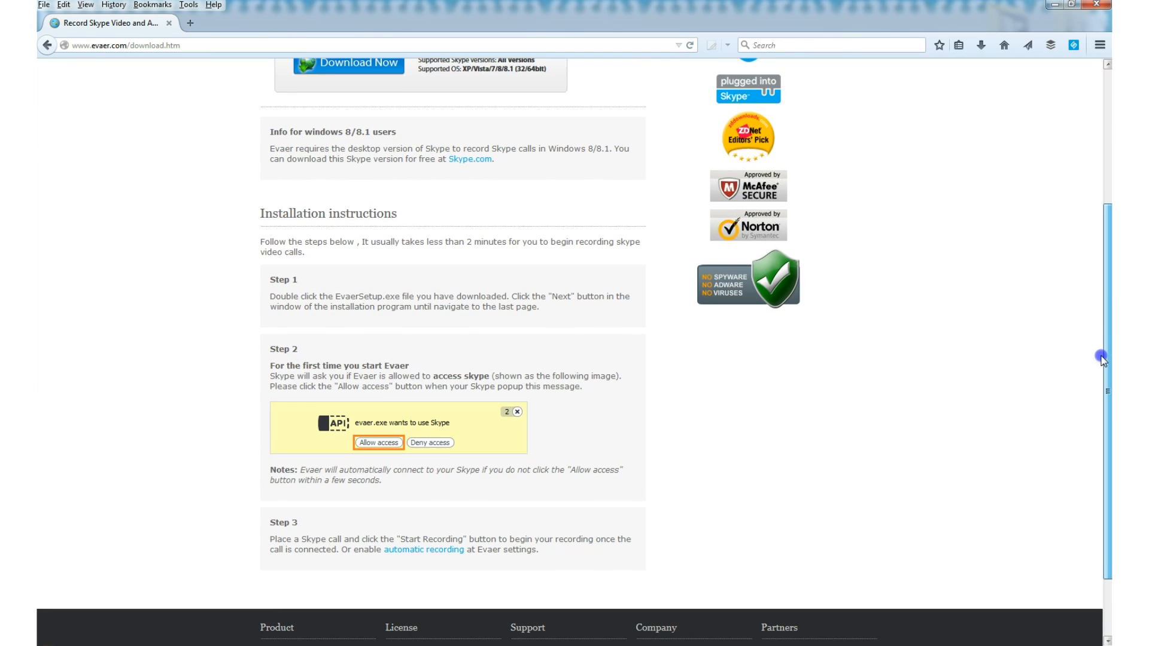
scroll(down, 3)
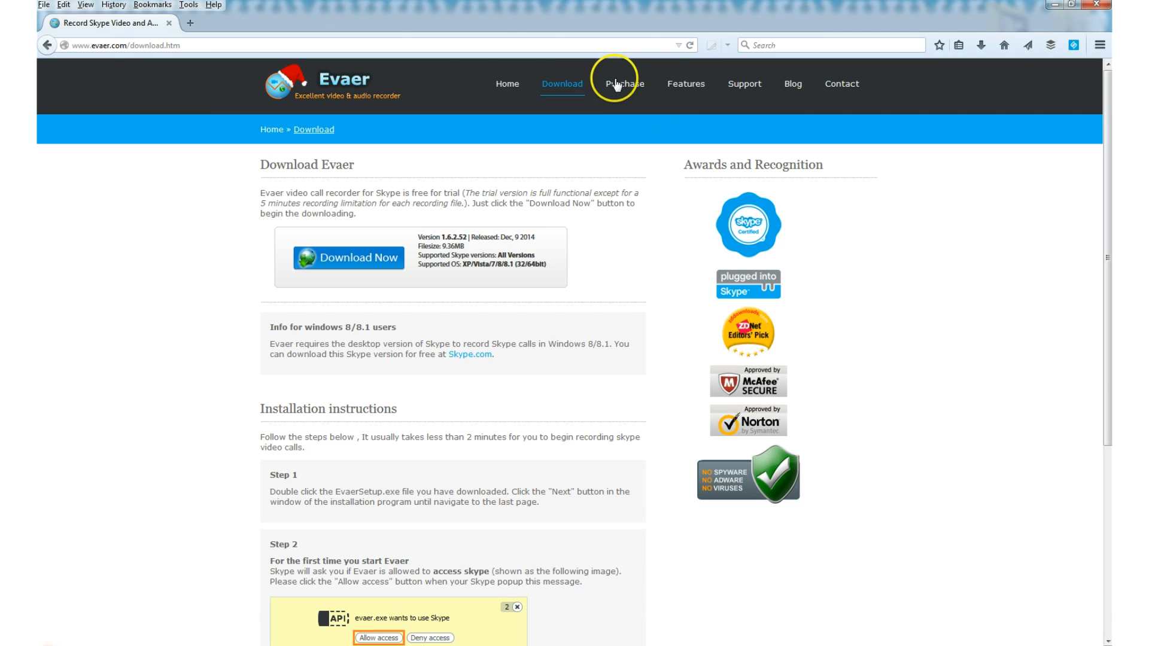
mouse_move(751, 90)
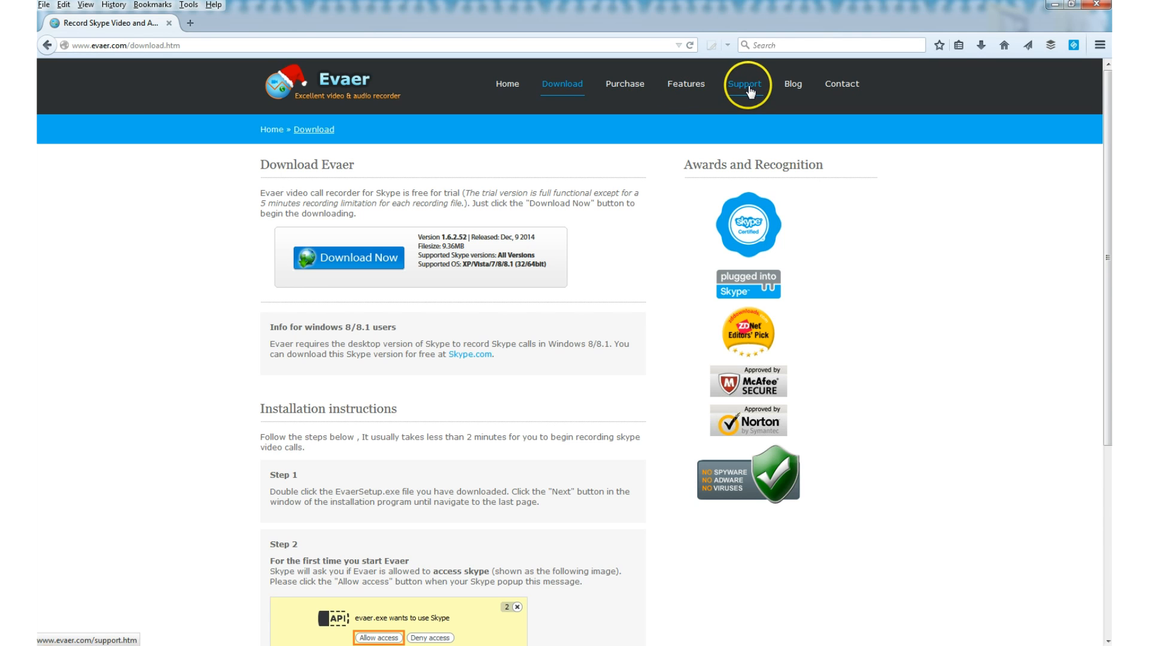
click(745, 84)
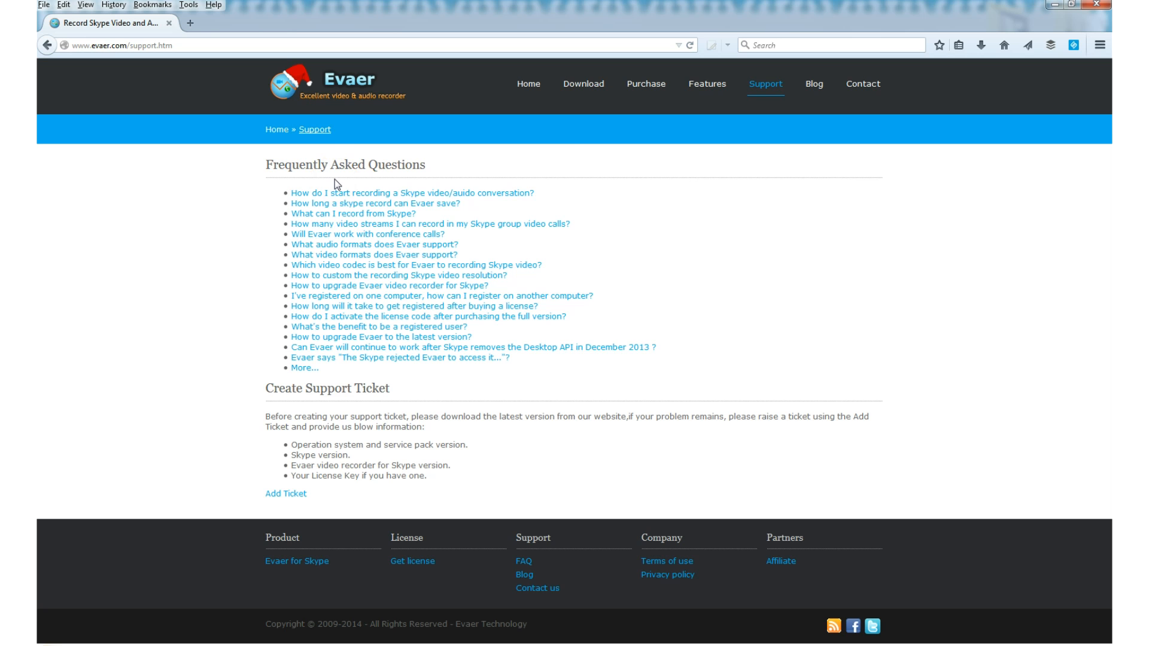
Read the FAQ on how to activate the Evaer license code
click(427, 316)
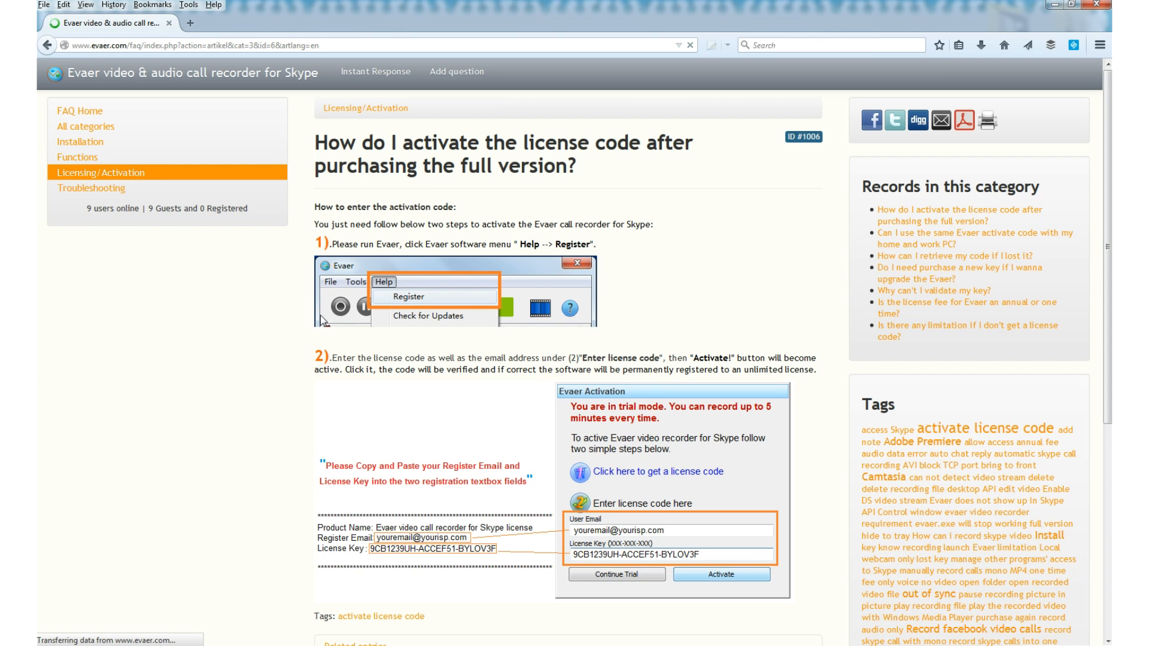
mouse_move(151, 280)
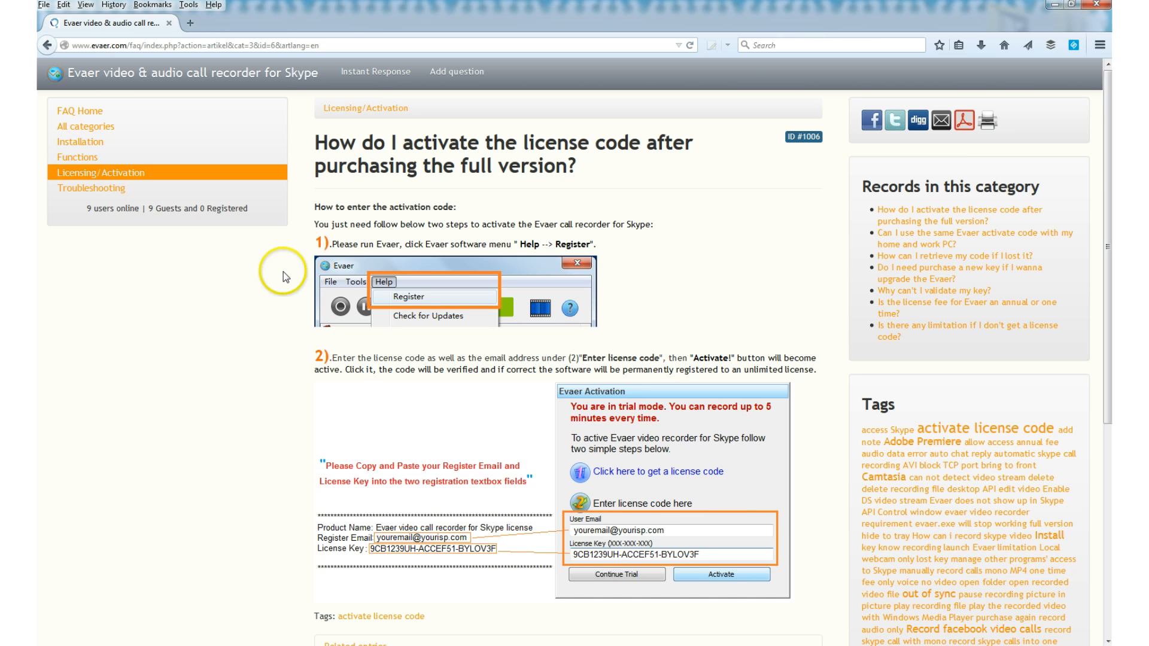
scroll(down, 3)
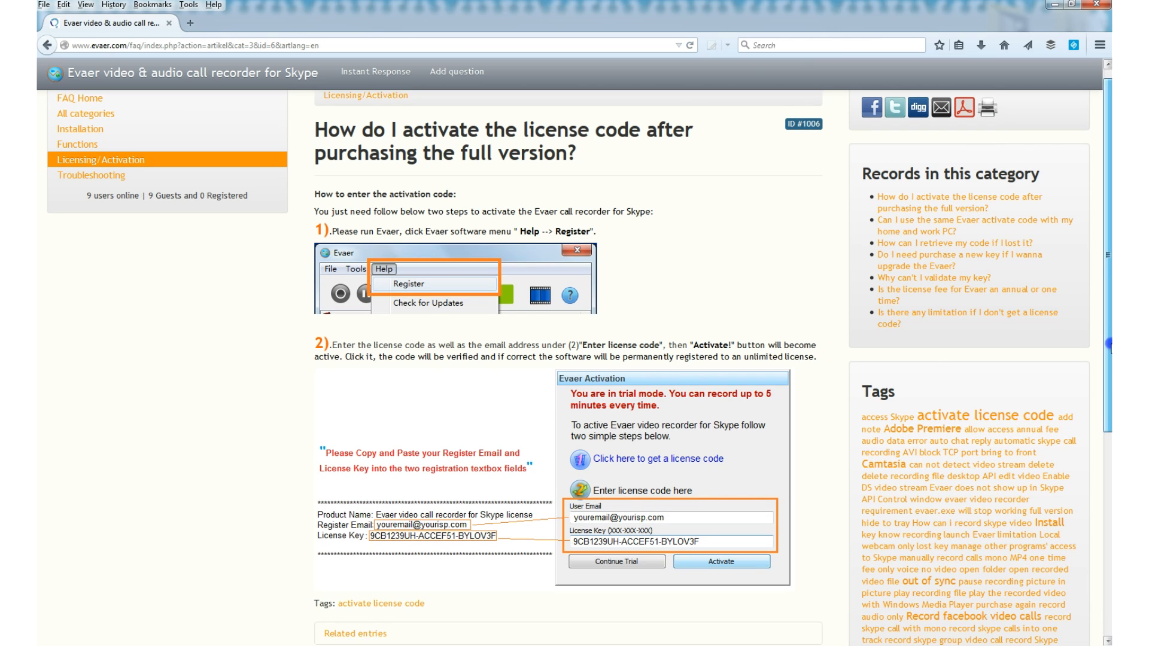
scroll(down, 3)
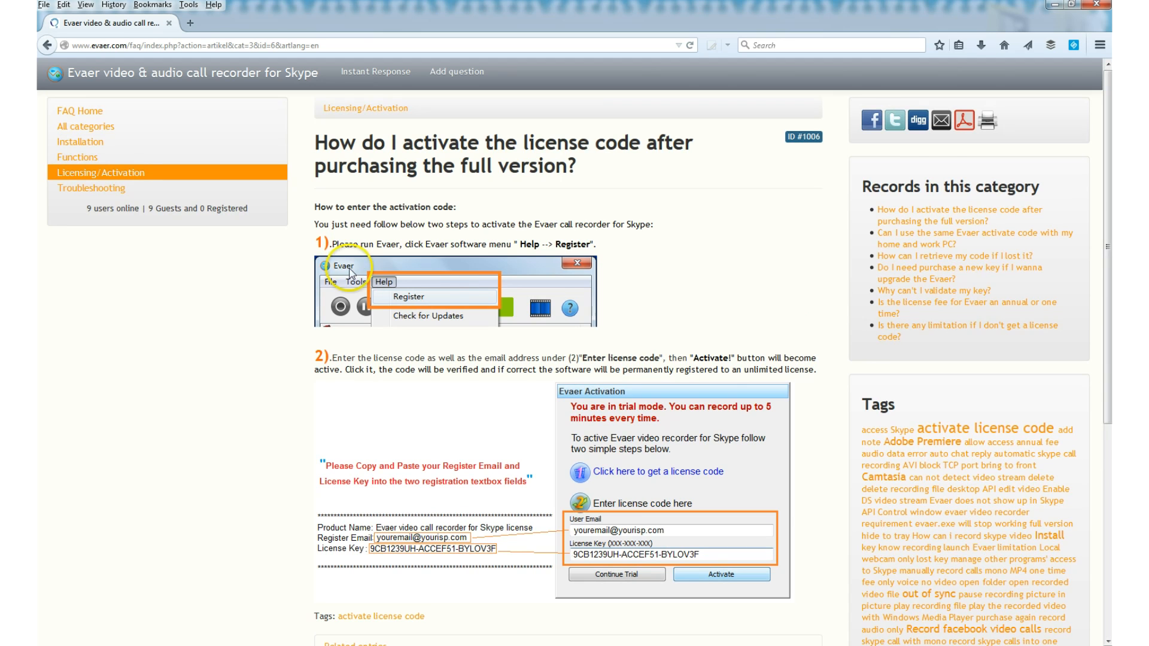
mouse_move(372, 98)
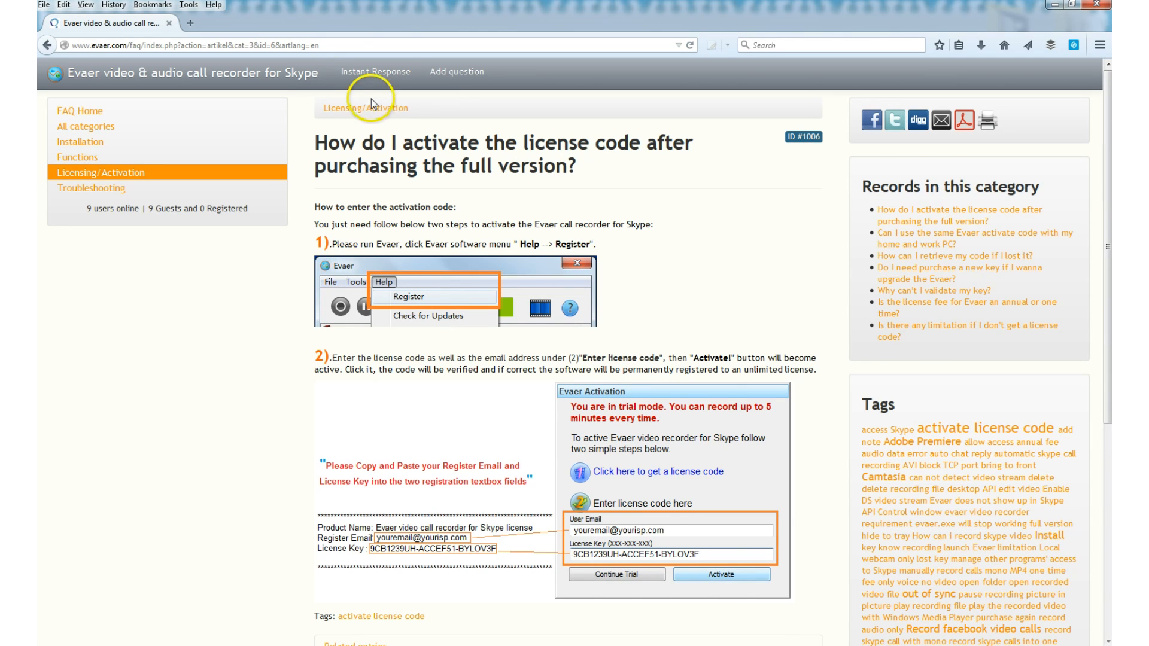
mouse_move(106, 175)
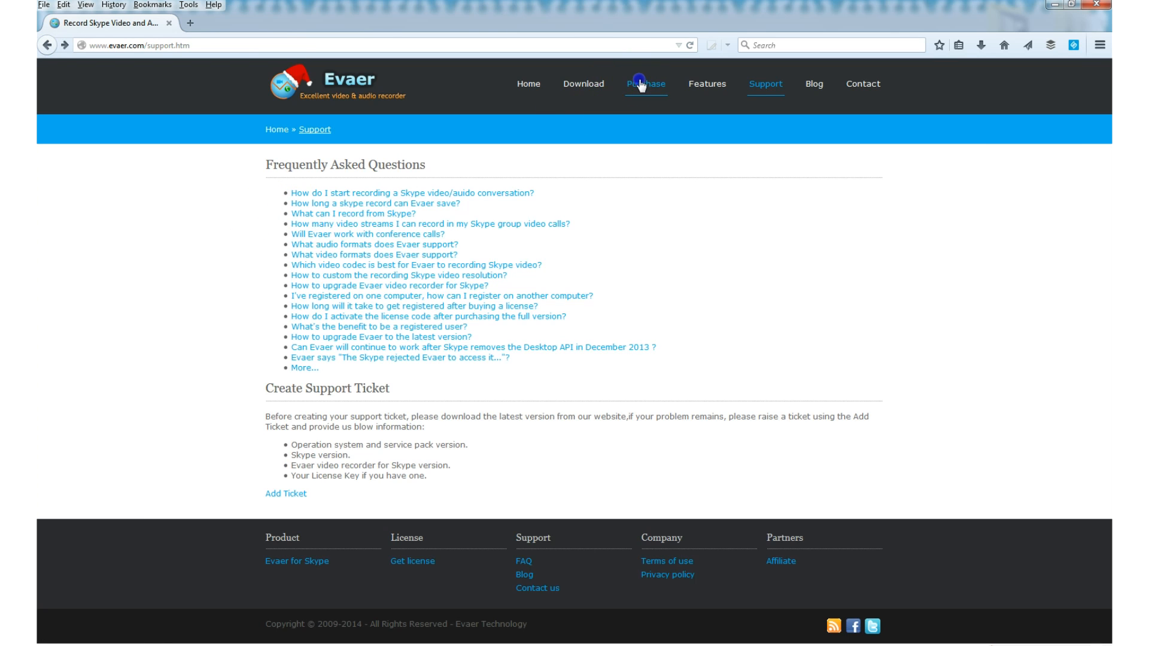
View the Purchase page showing USD $19.95, then start a new browser tab
click(639, 84)
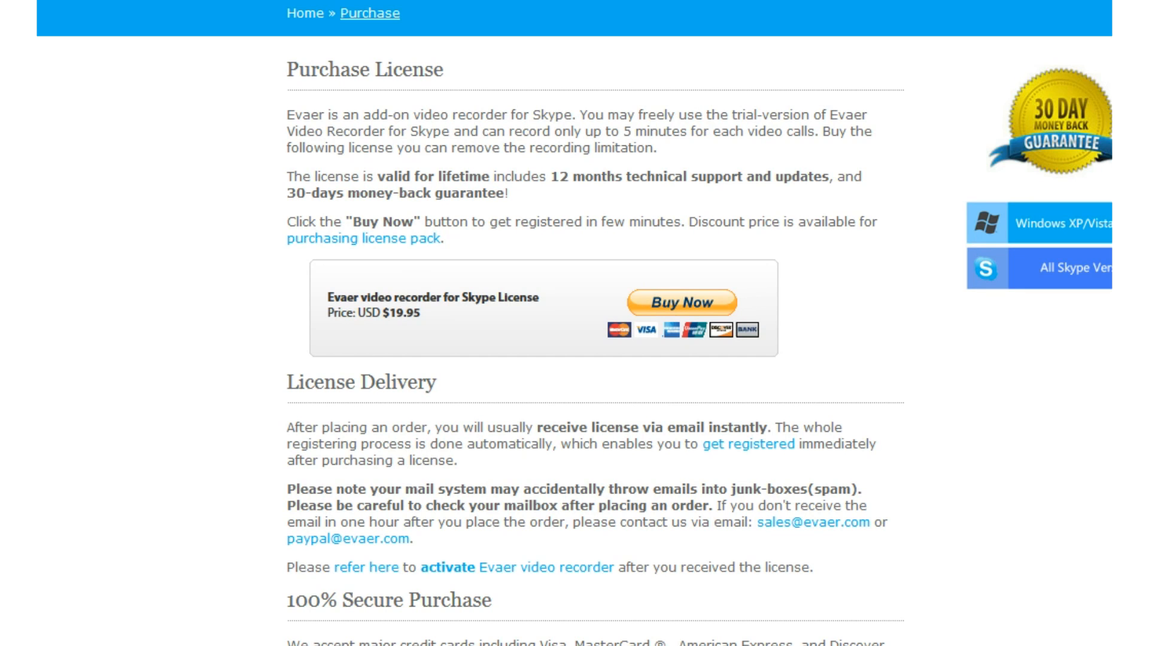
click(324, 23)
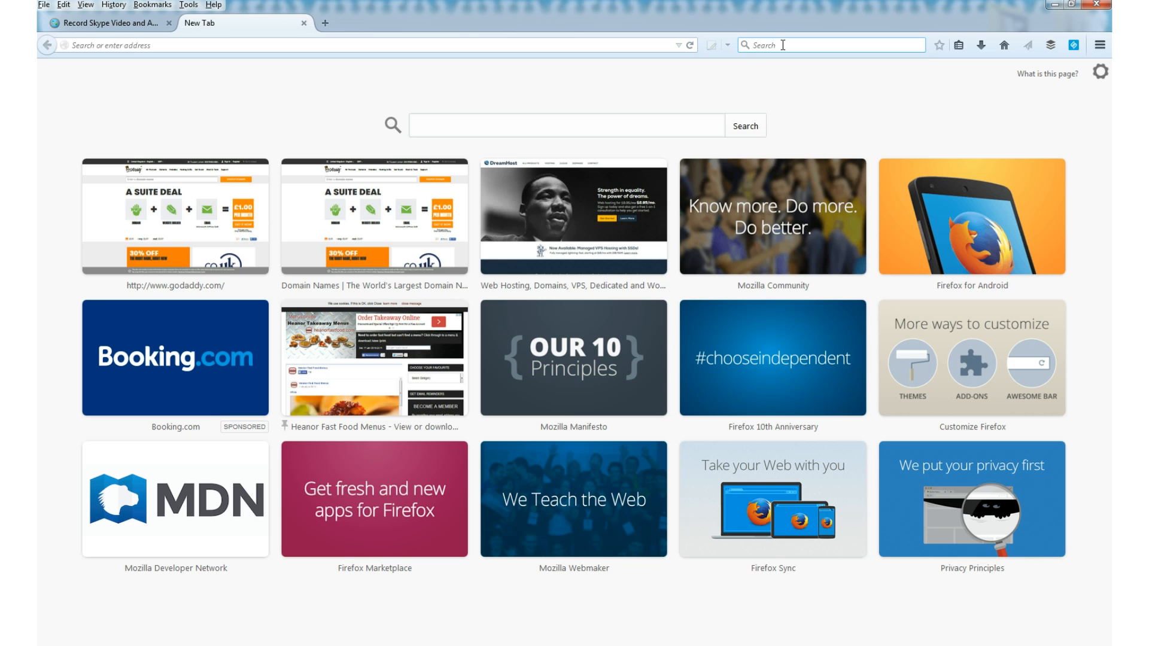
Search Google for '$20' to see it equals £13.21, then return to Evaer's purchase page
text($20)
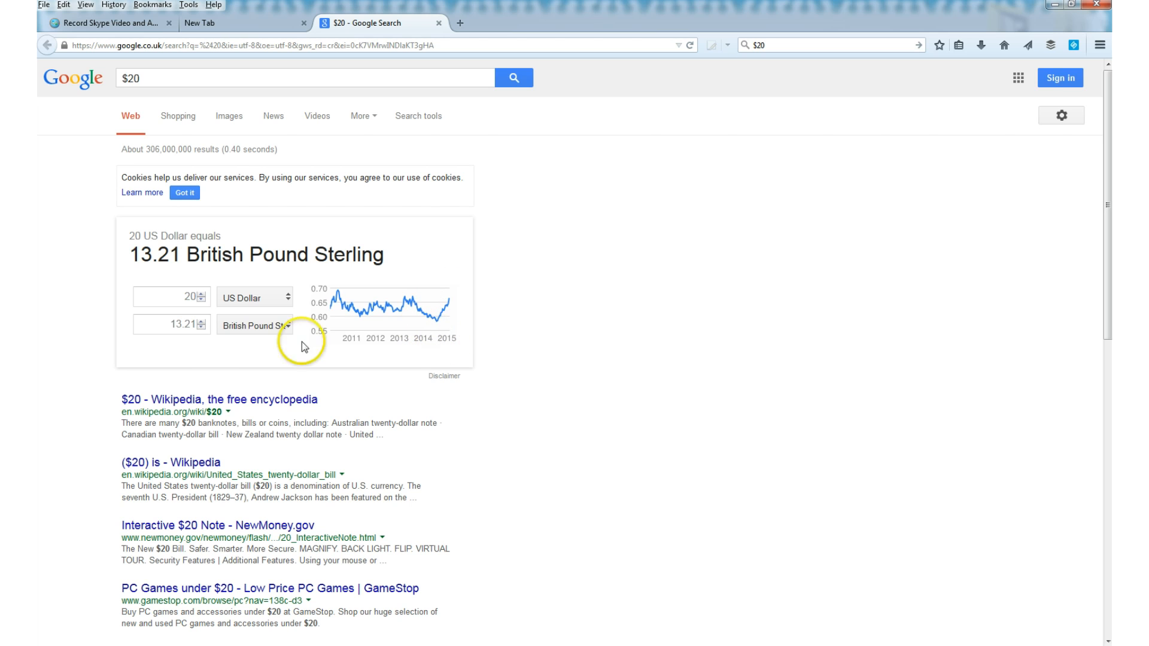
mouse_move(196, 353)
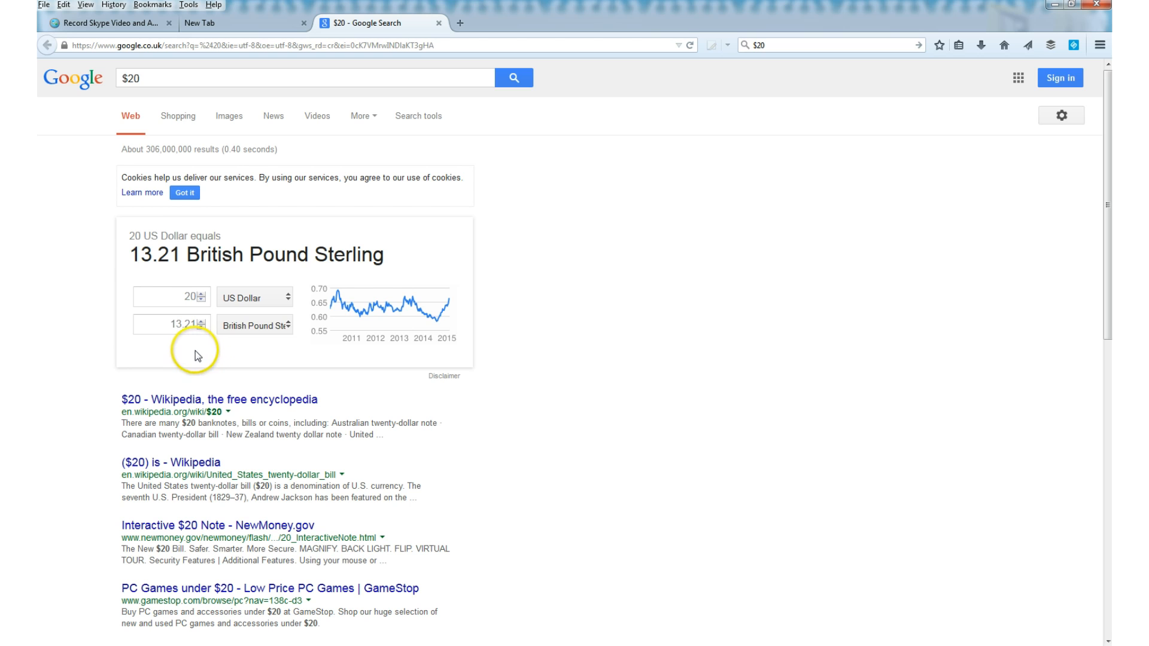
click(107, 25)
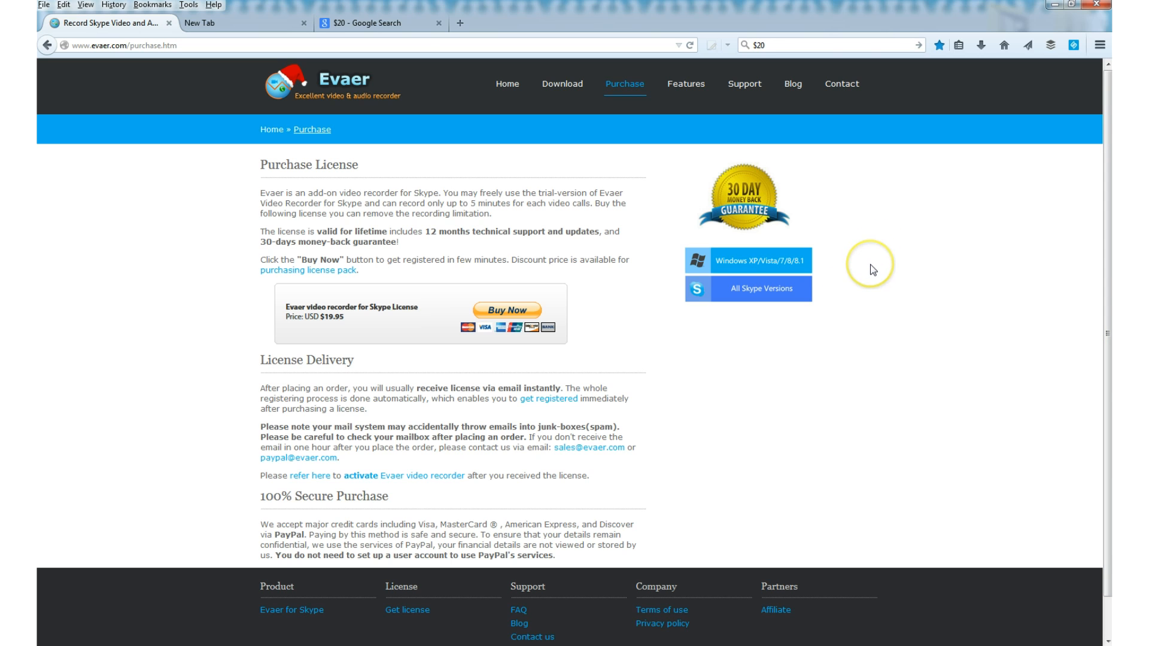
mouse_move(433, 523)
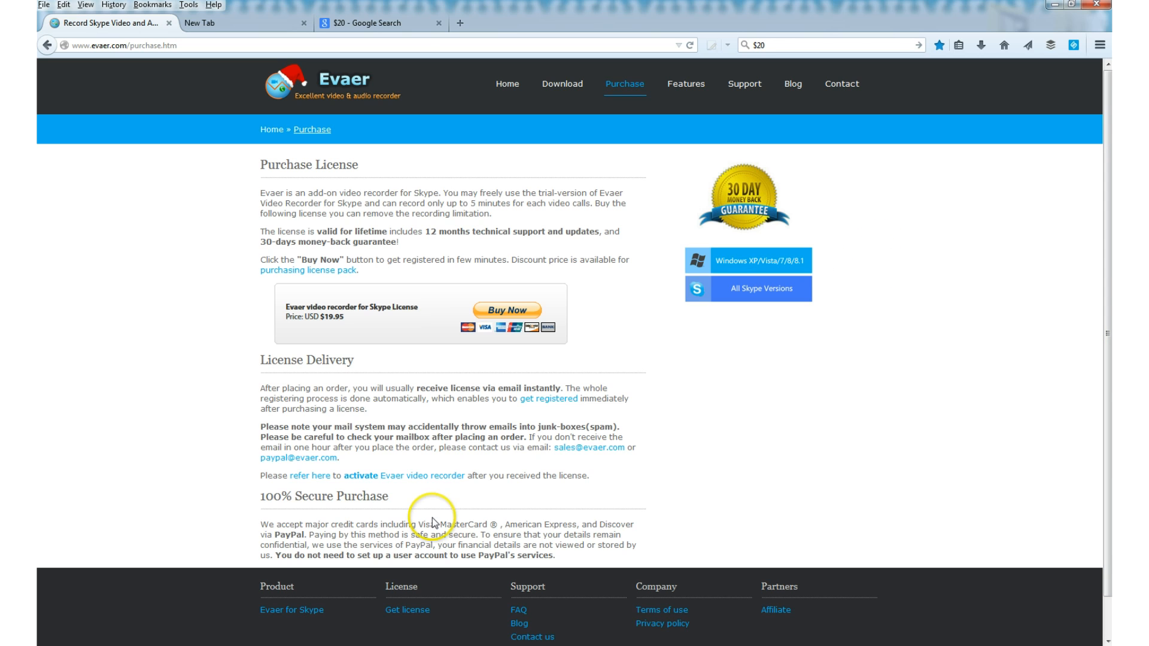